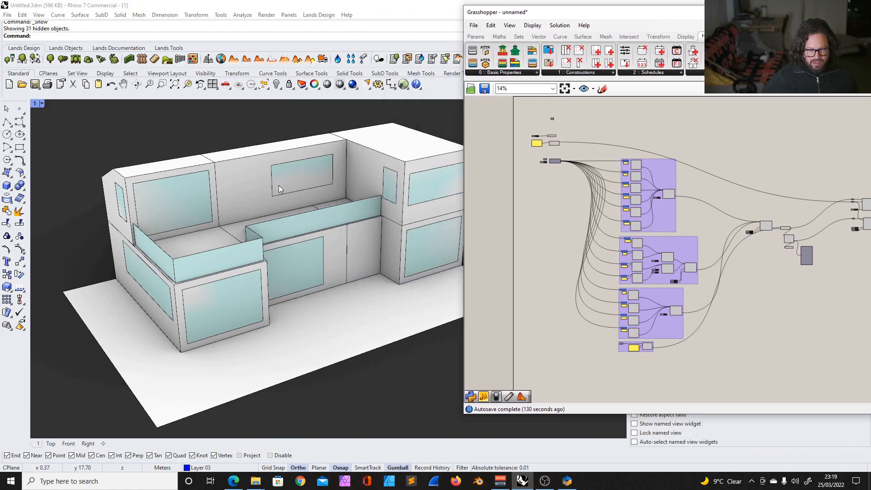
pyautogui.moveTo(317, 130)
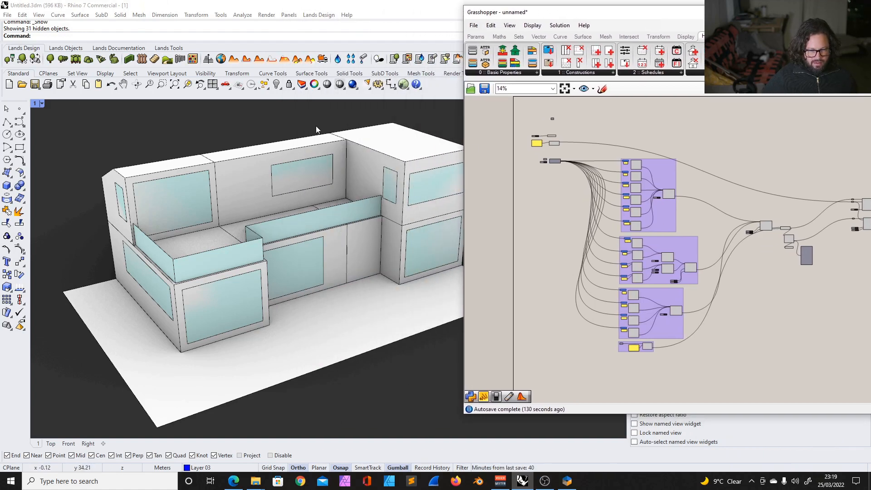
pyautogui.moveTo(117, 189)
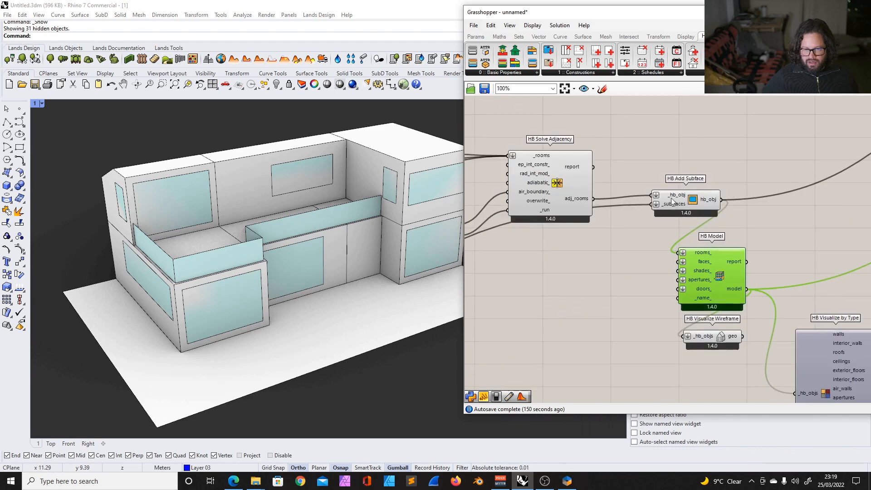
# Pan the canvas across the room-creation group toward the HB Annual Loads and HB Model to OSM components.
pyautogui.moveTo(685, 202); pyautogui.dragTo(634, 239)
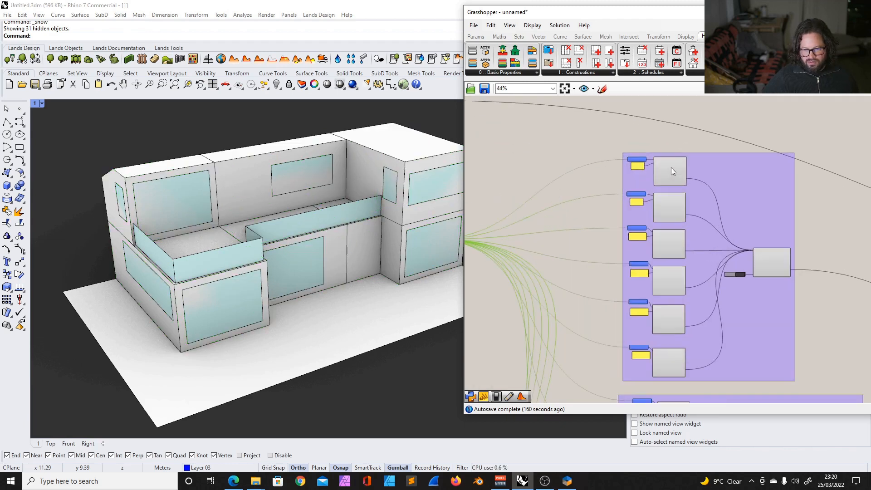
pyautogui.scroll(-3)
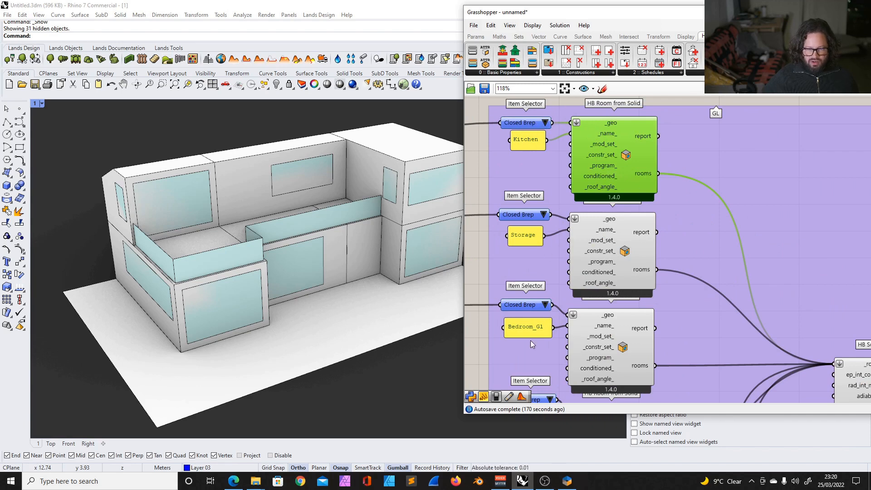
pyautogui.scroll(-3)
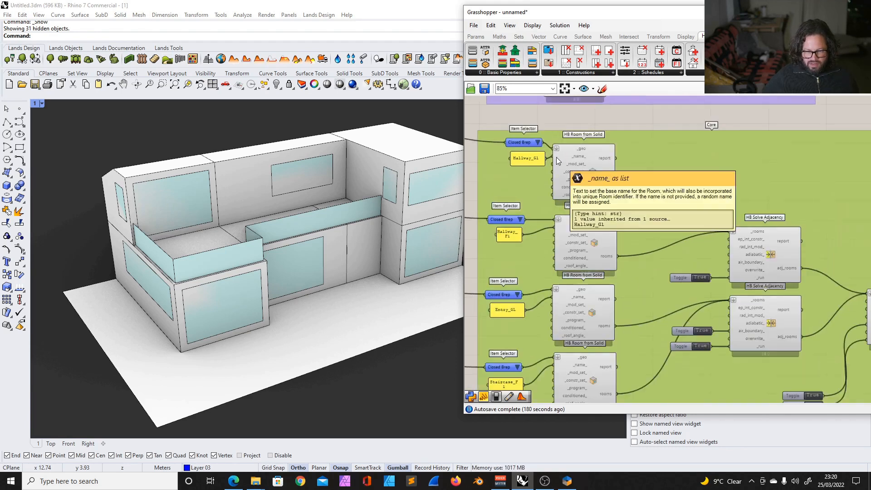
pyautogui.scroll(-3)
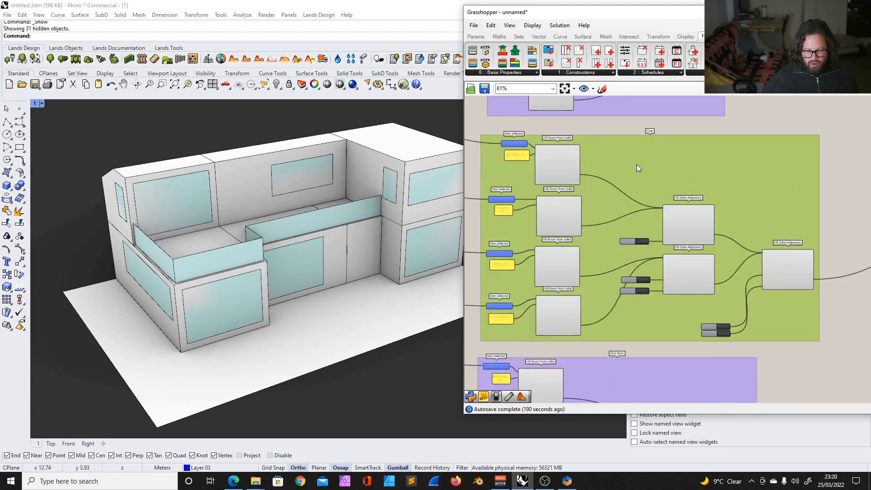
pyautogui.scroll(-3)
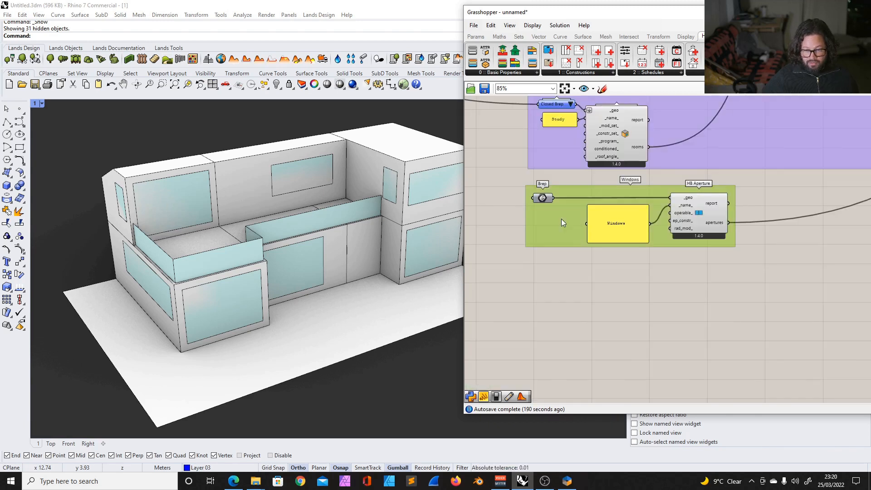
pyautogui.scroll(-3)
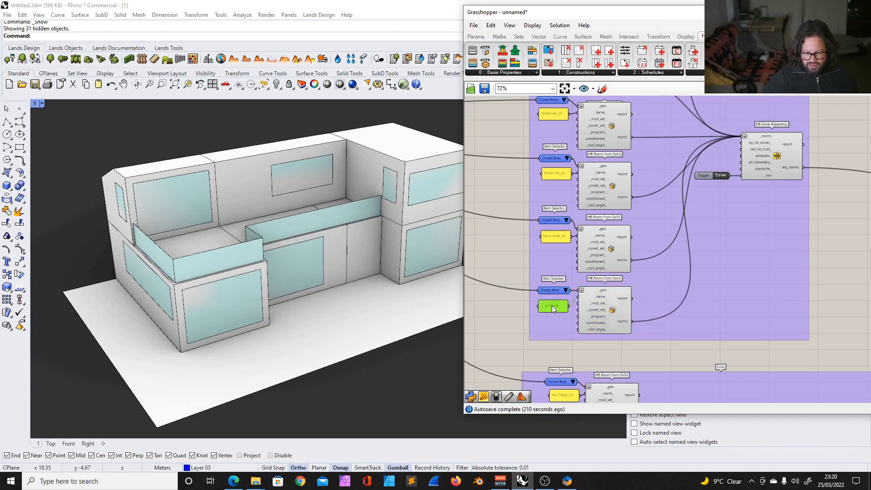
pyautogui.moveTo(553, 306)
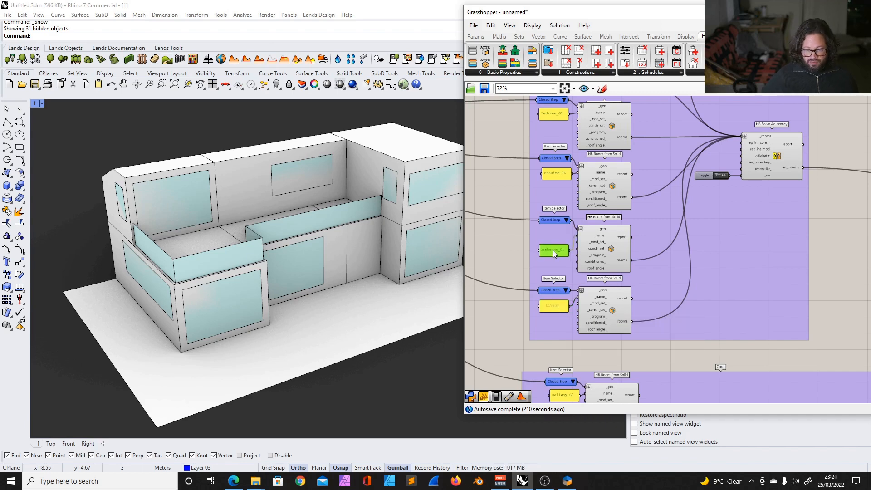
pyautogui.moveTo(551, 228)
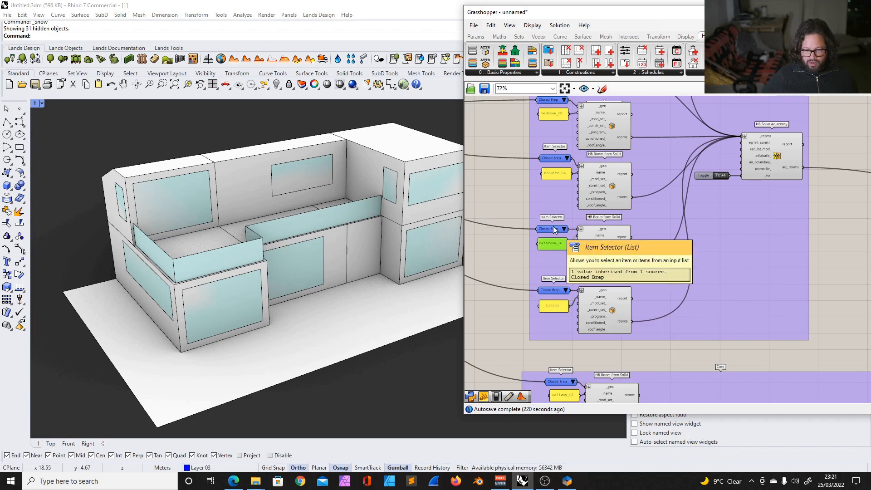
pyautogui.moveTo(638, 235)
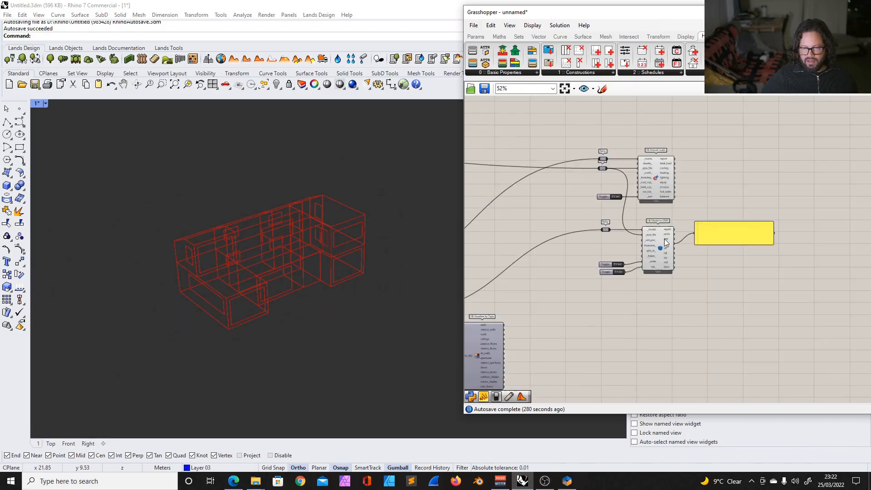
pyautogui.scroll(-3)
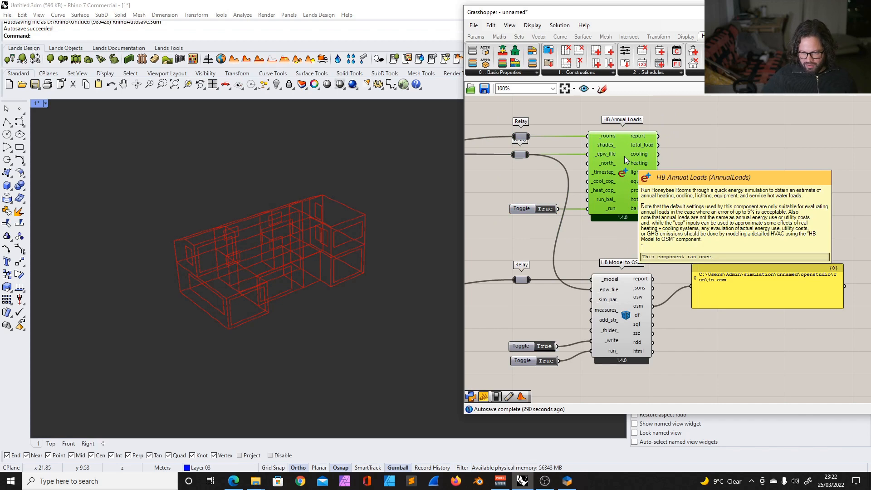
pyautogui.scroll(-3)
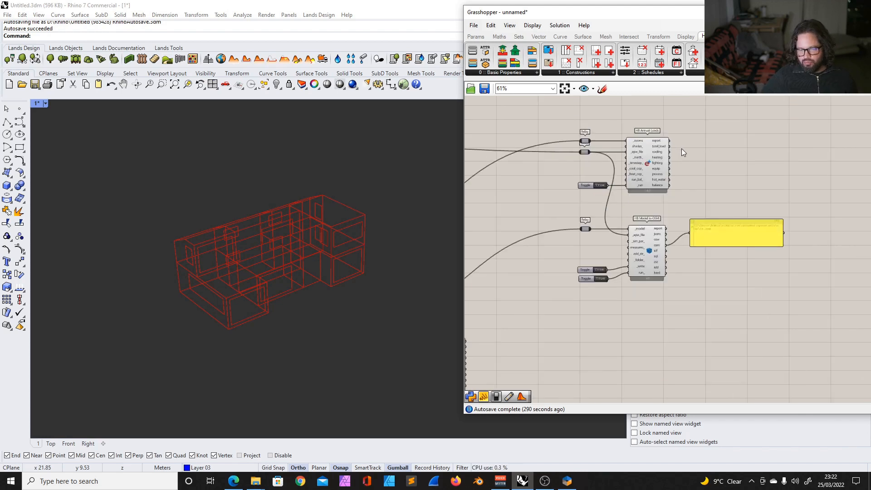
pyautogui.scroll(-3)
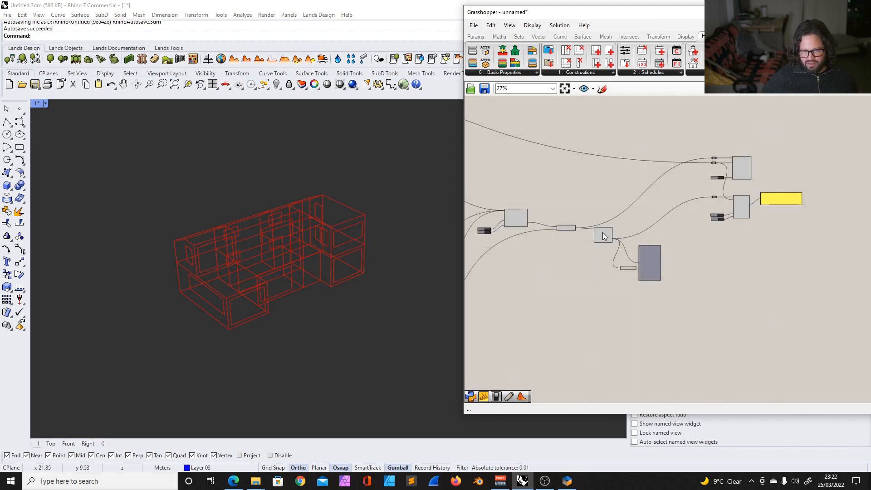
pyautogui.scroll(-3)
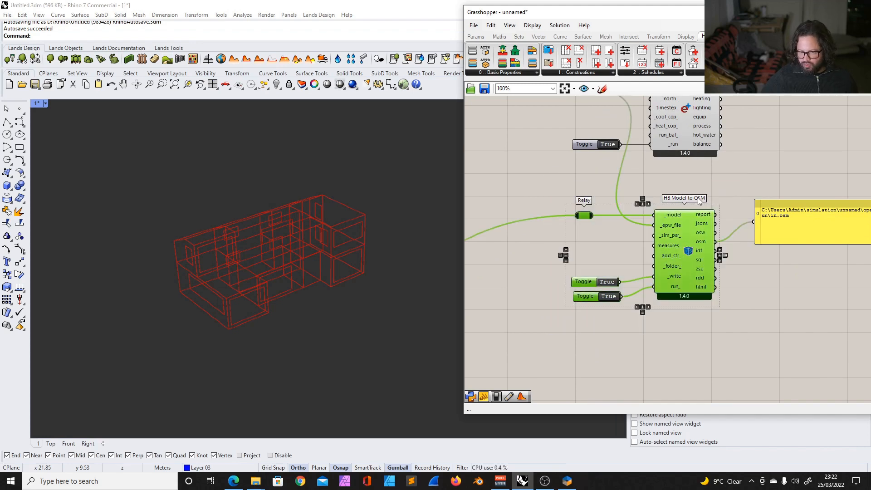
pyautogui.moveTo(701, 207)
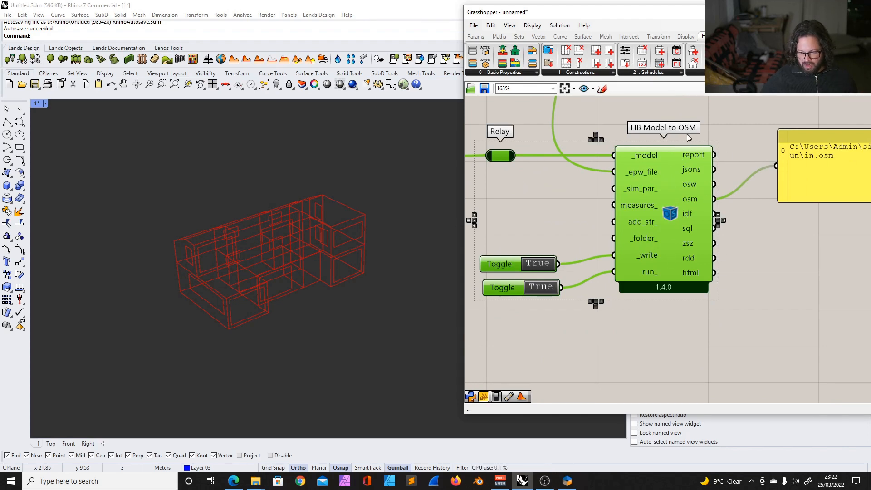
pyautogui.moveTo(689, 198)
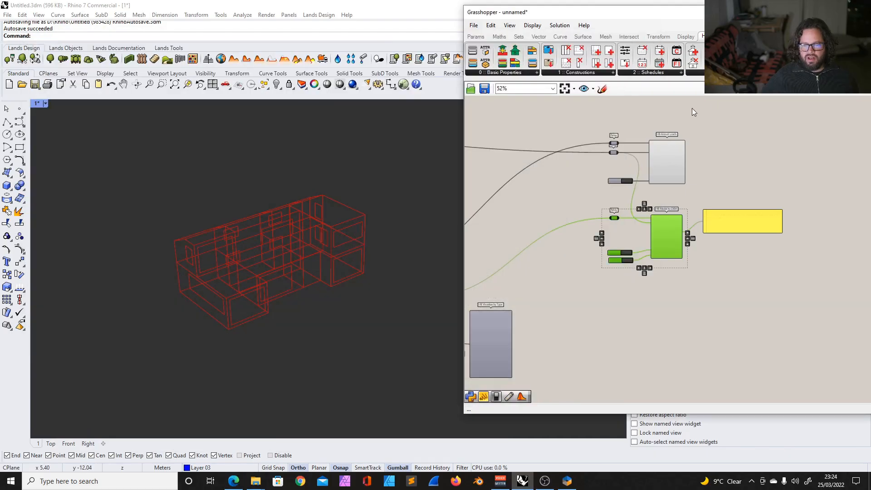
# Enlarge the Grasshopper editor window to show the HB Model to OSM panel with its in.osm path.
pyautogui.scroll(-3)
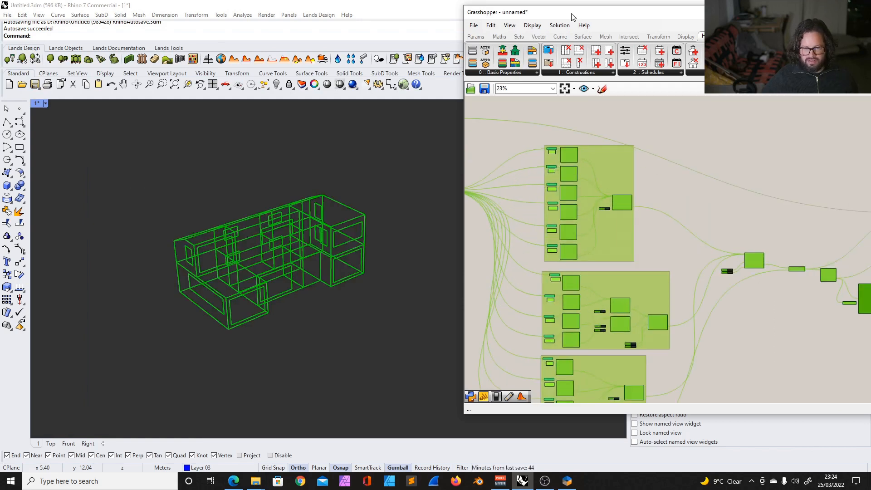
pyautogui.moveTo(572, 12); pyautogui.dragTo(418, 17)
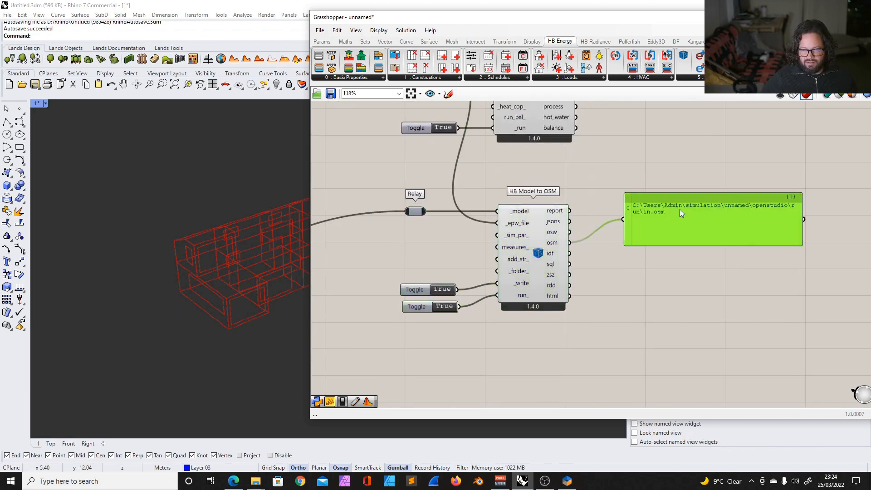
pyautogui.moveTo(711, 226)
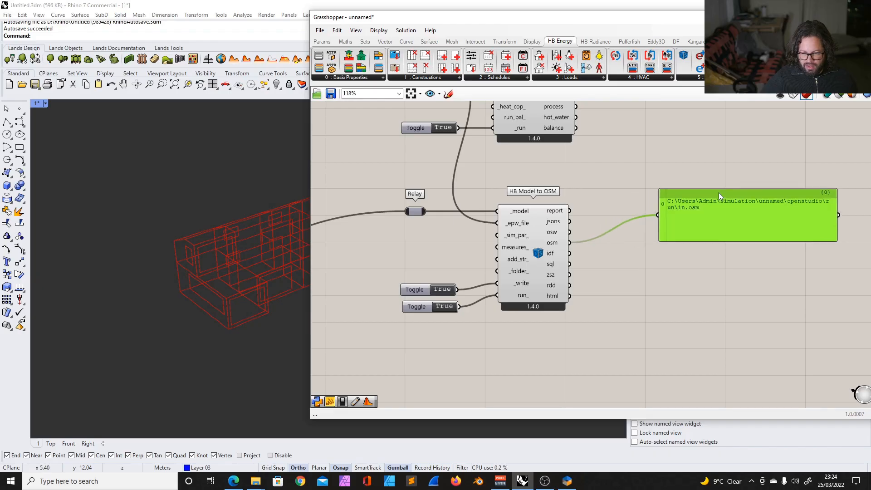
pyautogui.moveTo(551, 242)
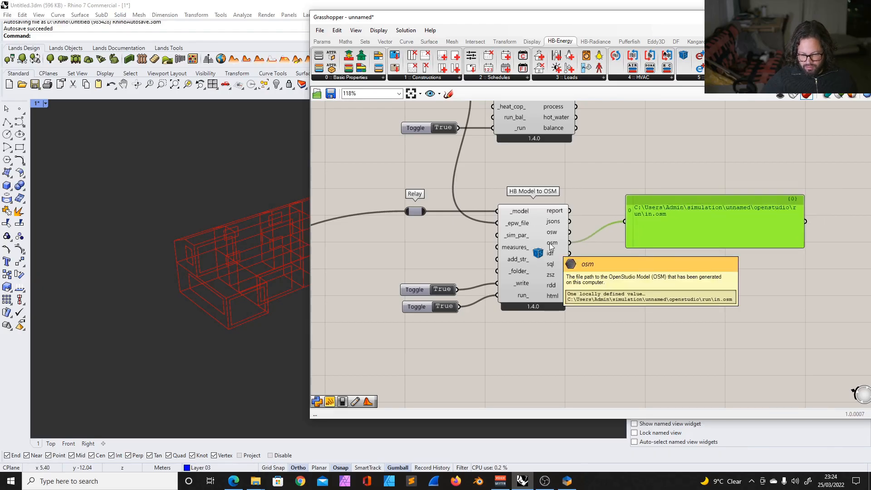
pyautogui.moveTo(564, 246)
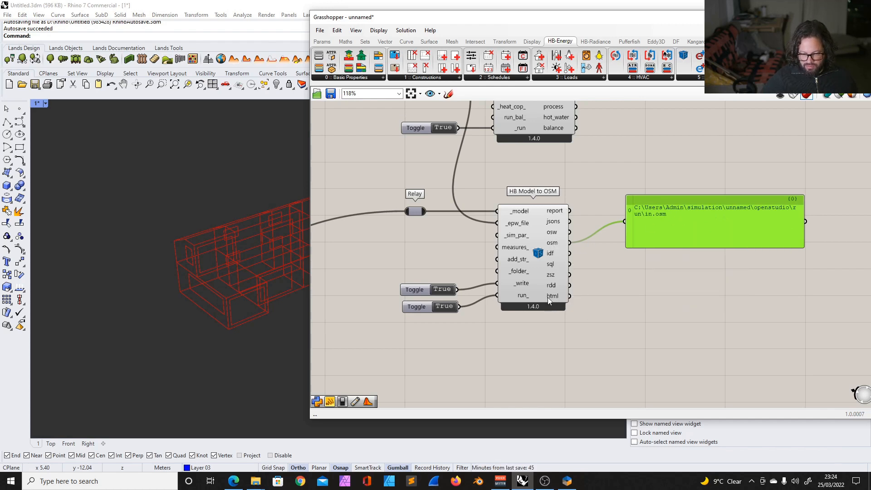
pyautogui.moveTo(552, 298)
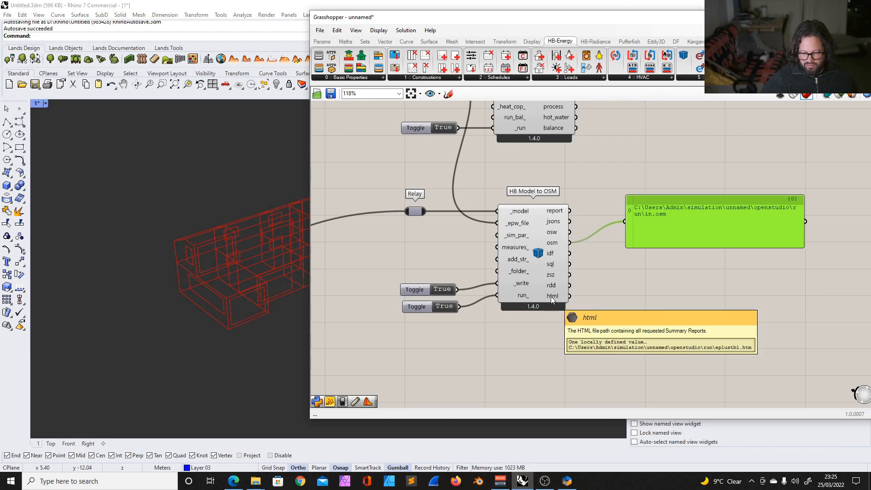
pyautogui.moveTo(552, 304)
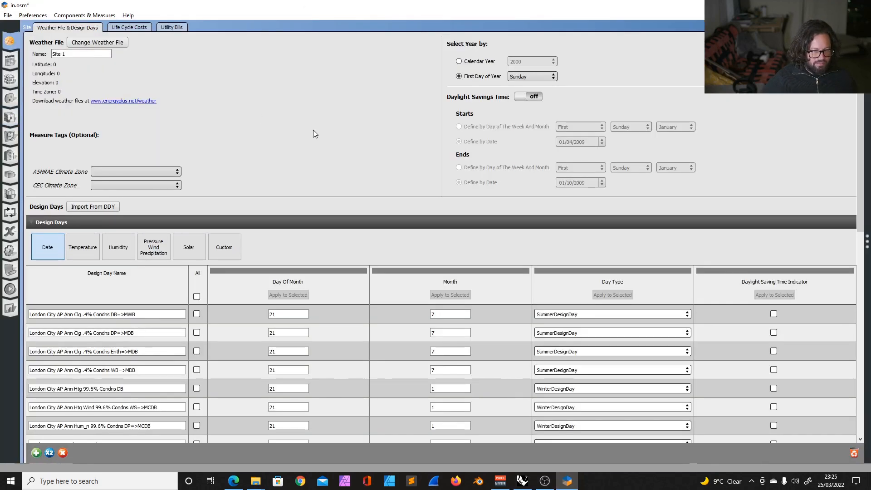
# Show the model's construction sets with the default generic walls, floors, roofs, windows and doors.
pyautogui.scroll(-3)
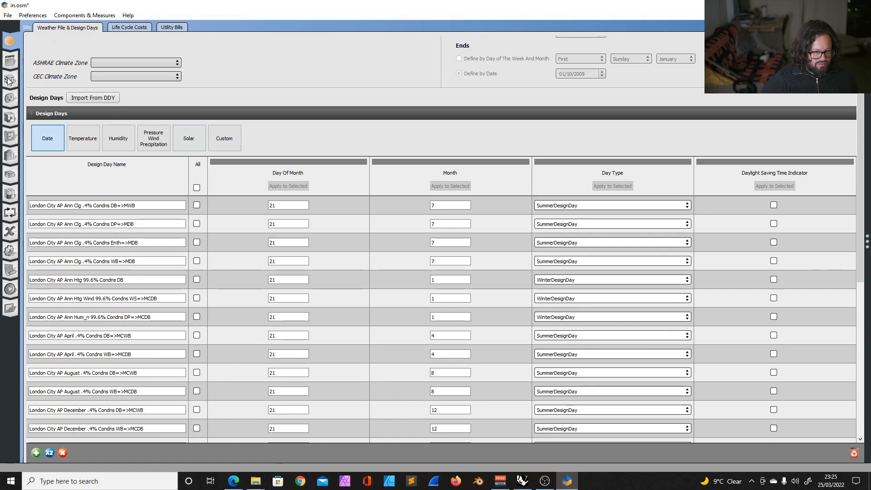
pyautogui.click(8, 80)
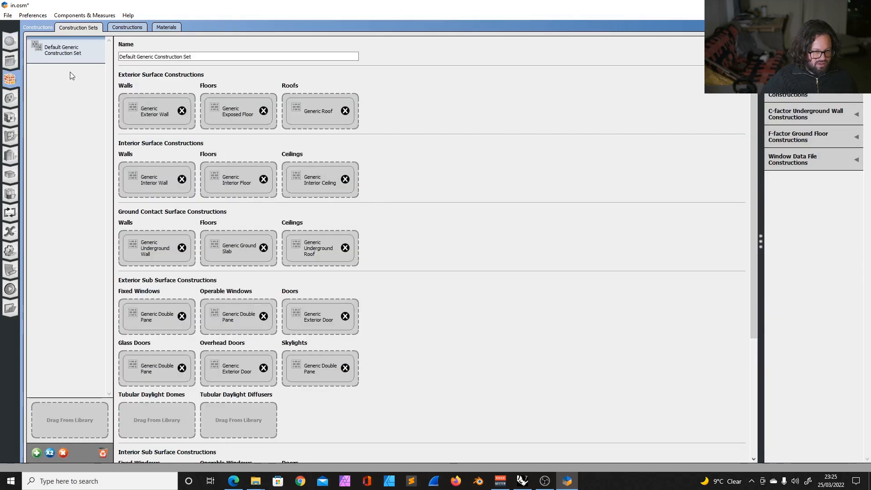
pyautogui.moveTo(52, 62)
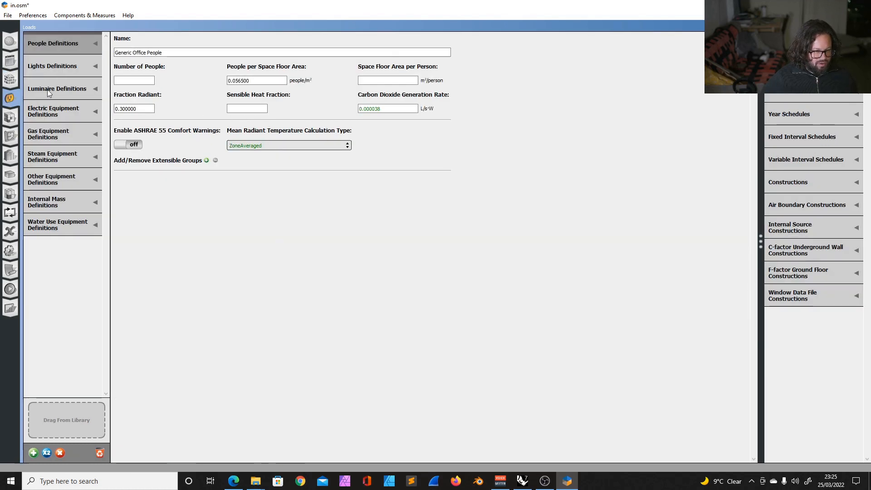
pyautogui.moveTo(10, 123)
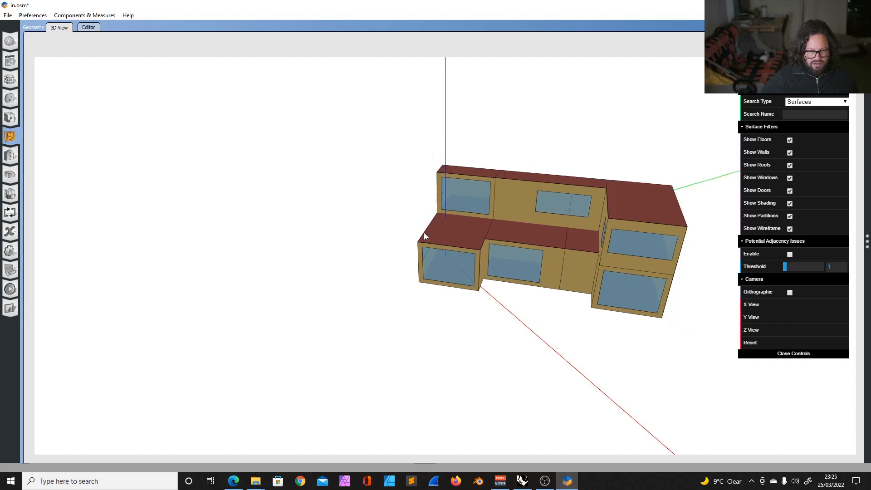
# Show the thermal zones with their ideal loads air systems and office thermostat schedules.
pyautogui.click(10, 156)
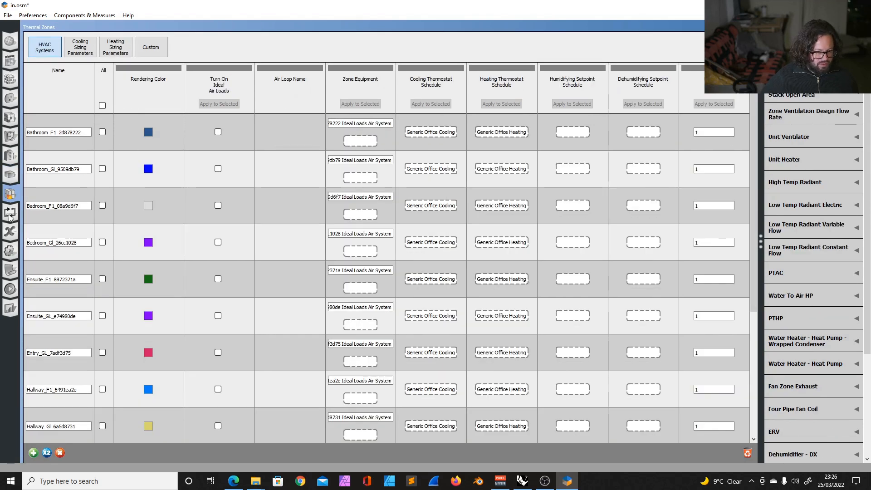
pyautogui.moveTo(33, 198)
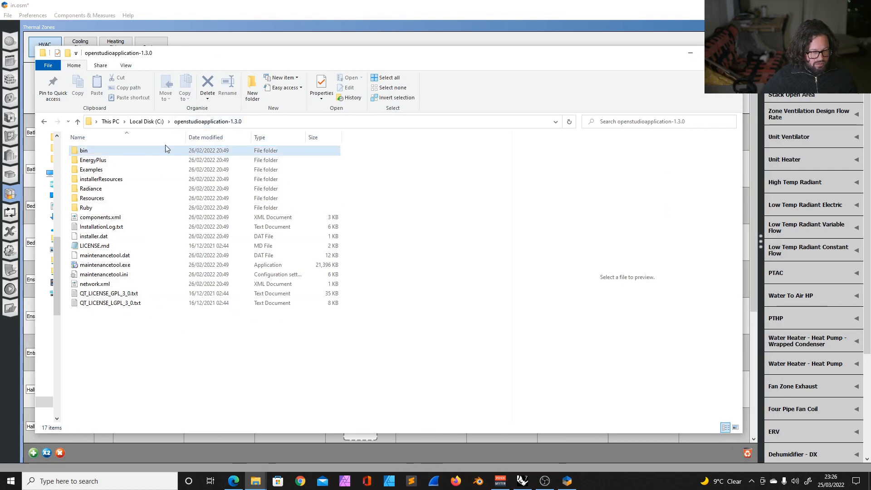
pyautogui.moveTo(147, 127)
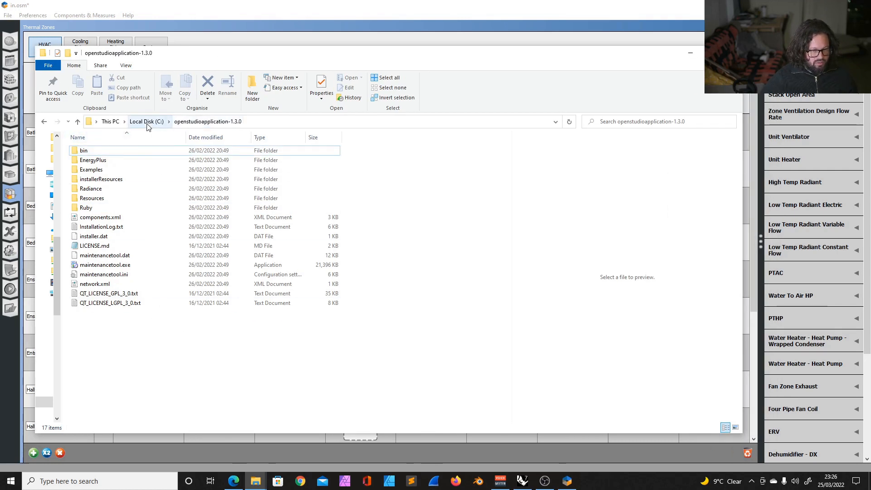
# Enter the openstudioapplication-1.3.0 bin folder and pick OpenStudioApp.exe.
pyautogui.doubleClick(84, 150)
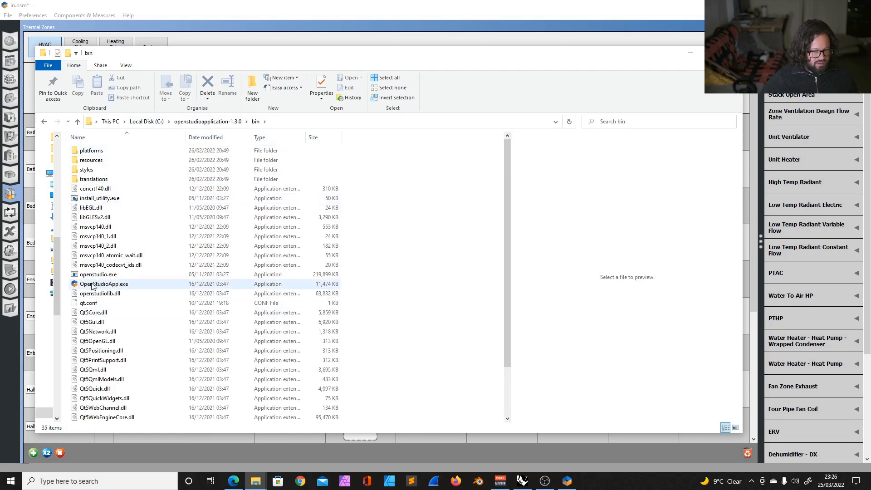
pyautogui.click(104, 283)
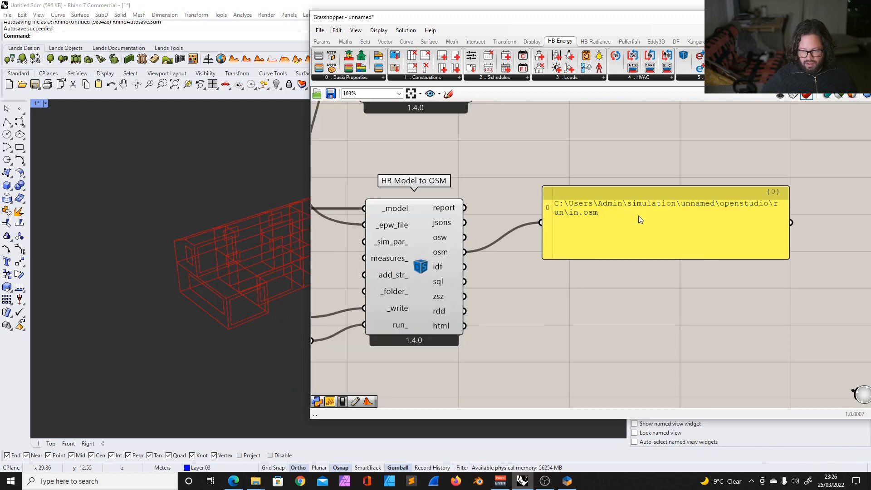
# Copy the panel's in.osm path (C:\Users\Admin\simulation\unnamed\openstudio\run\in.osm) and open that file in OpenStudio.
pyautogui.rightClick(655, 226)
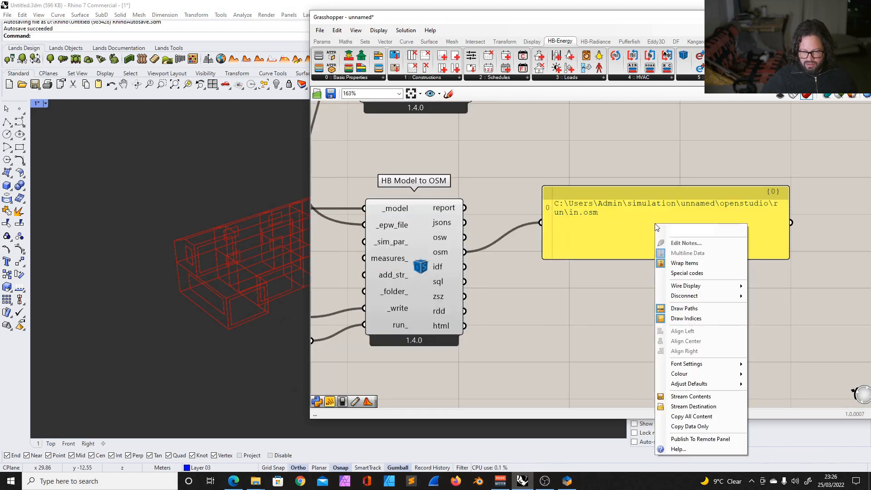
pyautogui.moveTo(703, 429)
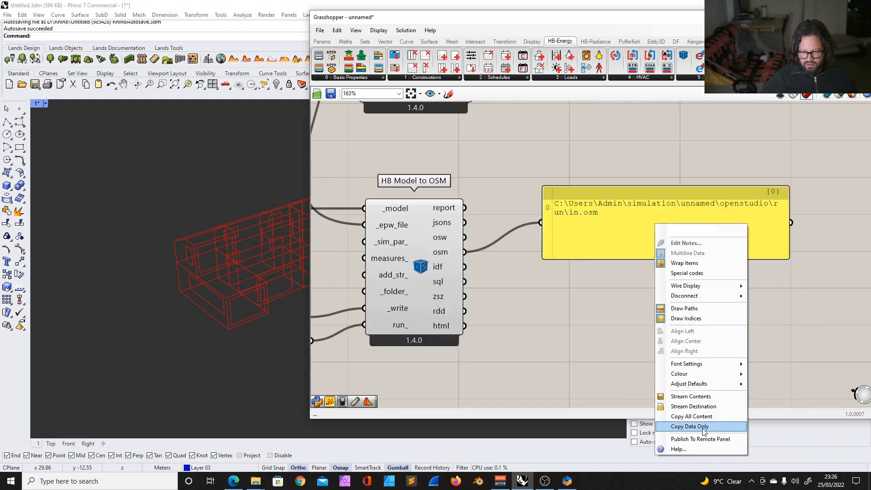
pyautogui.click(689, 426)
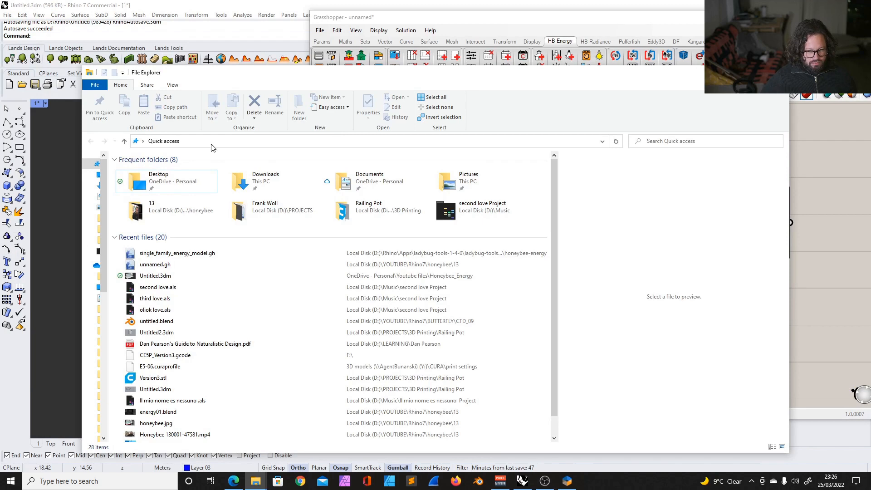
pyautogui.write('C:\\Users\\Admin\\simulation\\unnamed\\openstudio\\run\\in.osm')
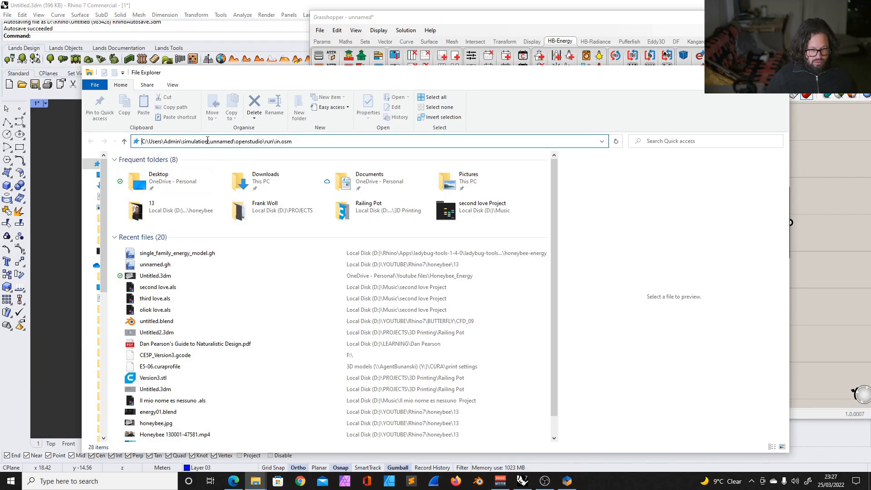
pyautogui.click(566, 481)
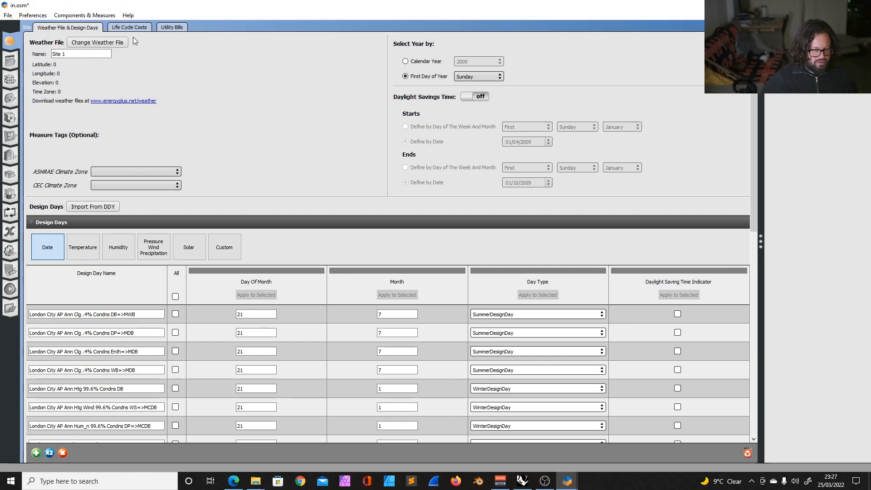
pyautogui.moveTo(224, 127)
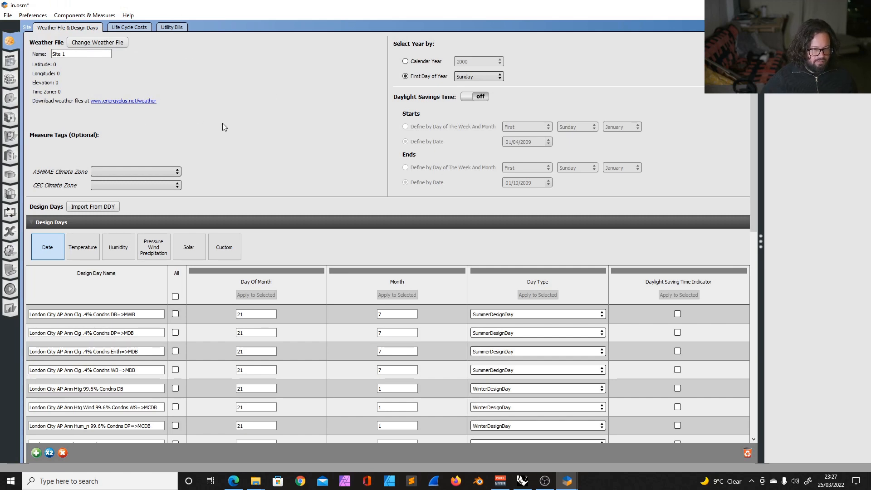
pyautogui.scroll(-3)
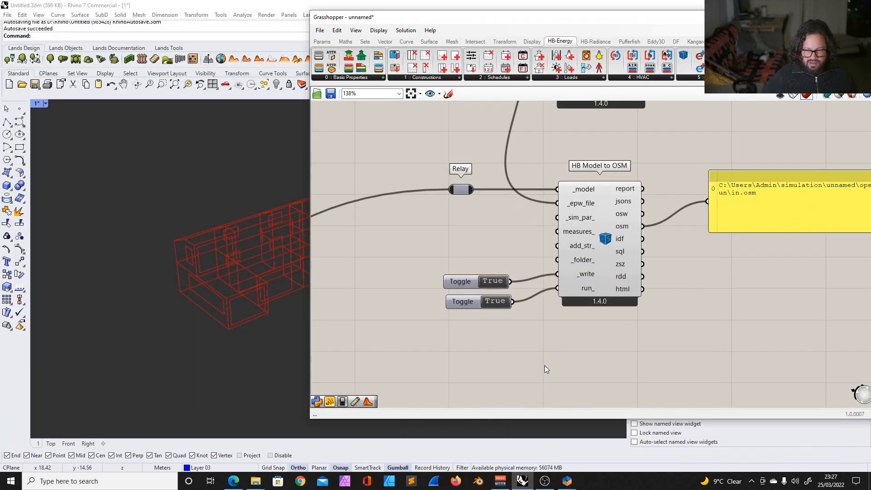
pyautogui.scroll(-3)
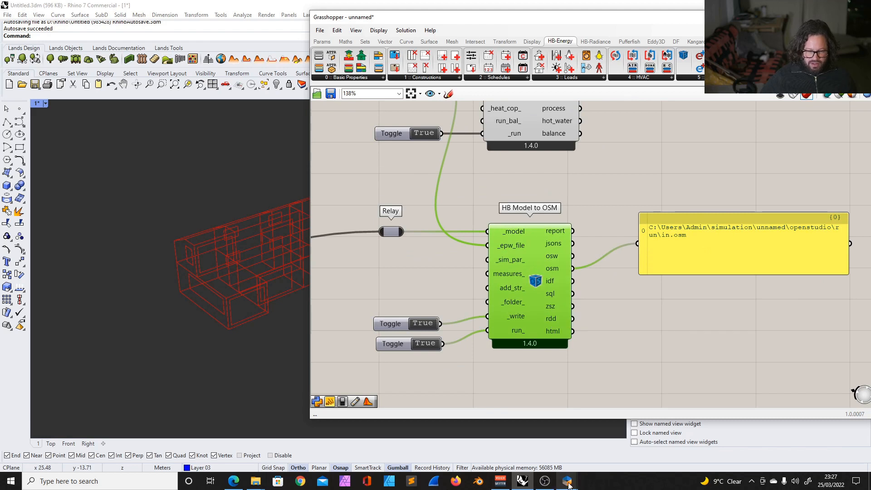
pyautogui.moveTo(567, 481)
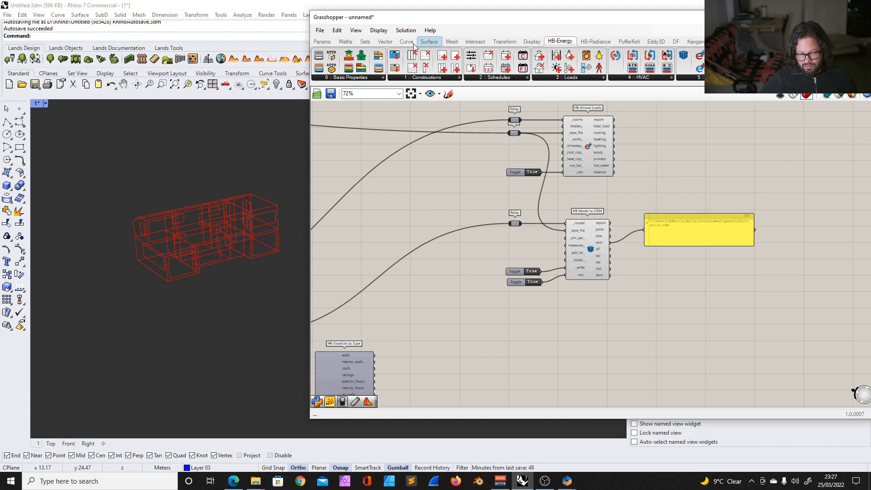
pyautogui.moveTo(597, 55)
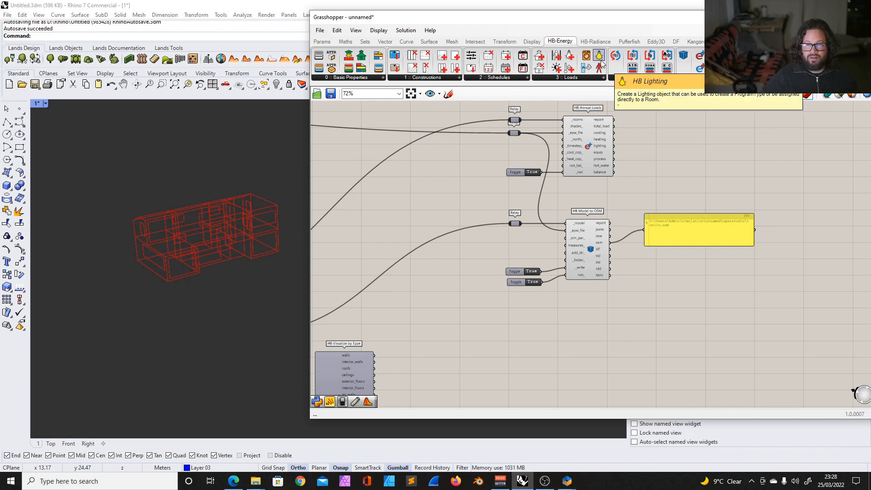
# Zoom around the HB Model to OSM component, its two toggles and output path panel for grouping.
pyautogui.scroll(-3)
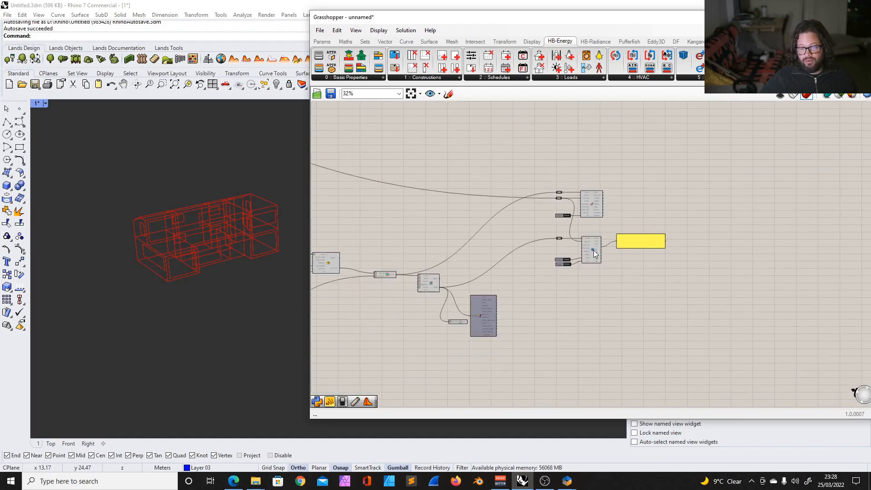
pyautogui.scroll(-3)
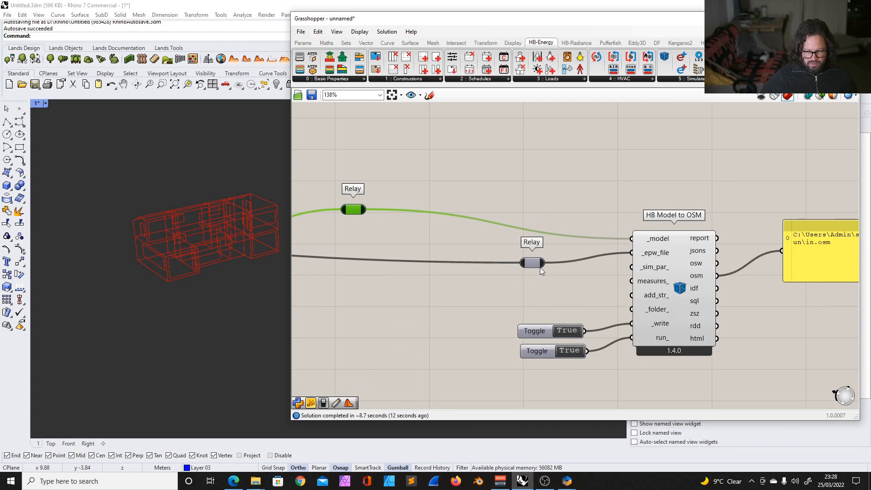
pyautogui.scroll(-3)
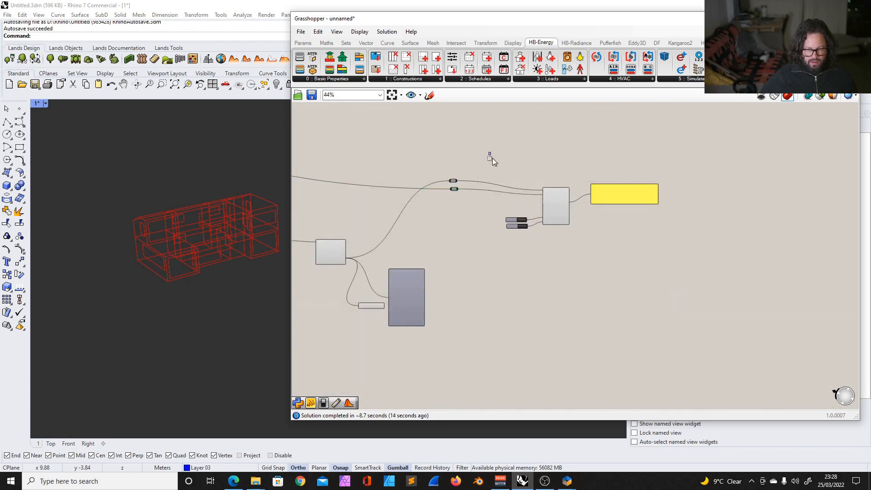
pyautogui.scroll(-3)
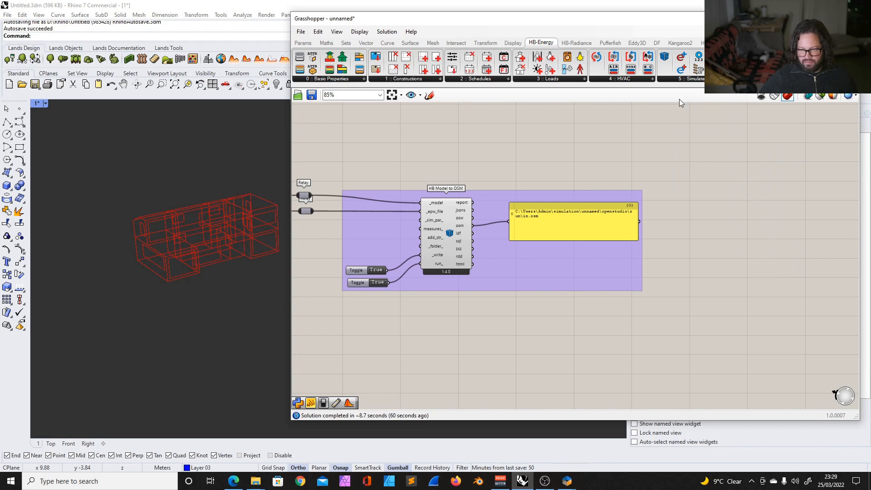
pyautogui.moveTo(664, 58)
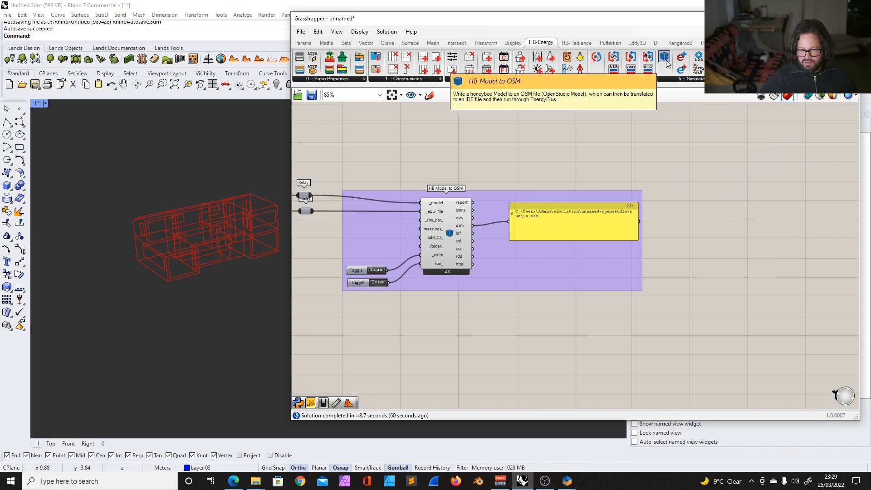
# Choose HB Read Room Energy Result from the HB-Energy Simulate results list.
pyautogui.click(665, 57)
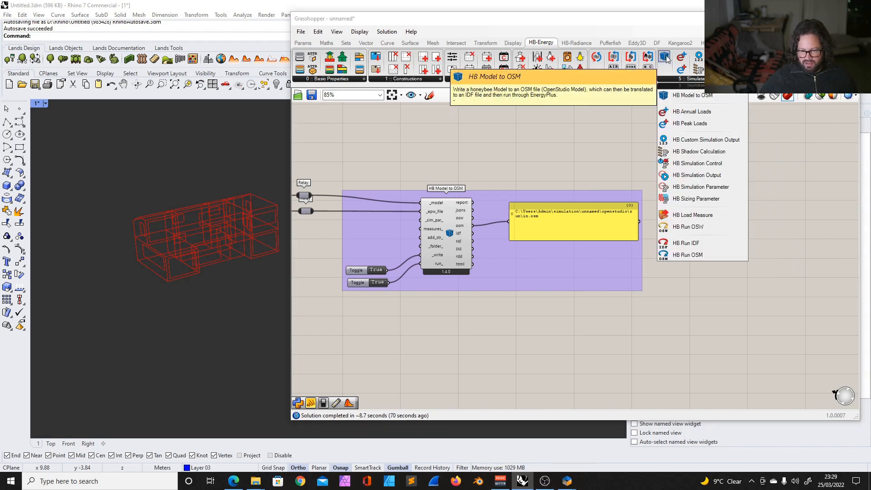
pyautogui.moveTo(663, 58)
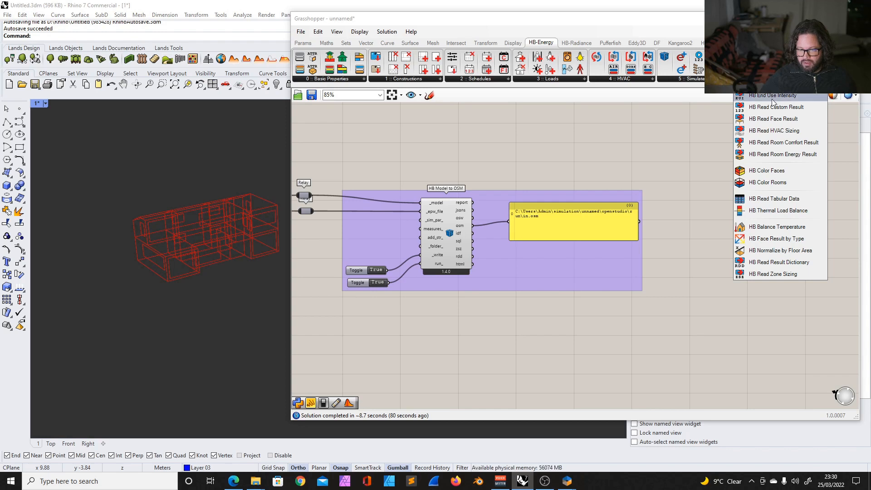
pyautogui.moveTo(766, 155)
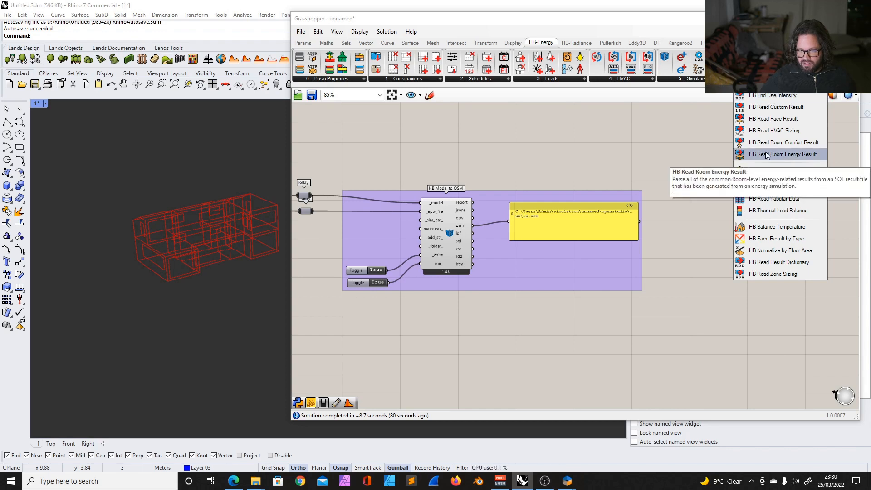
pyautogui.moveTo(776, 157)
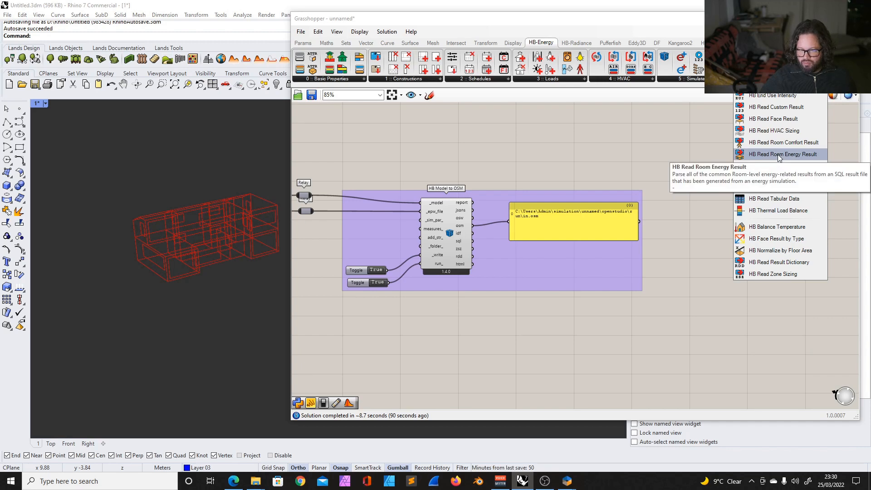
pyautogui.click(783, 154)
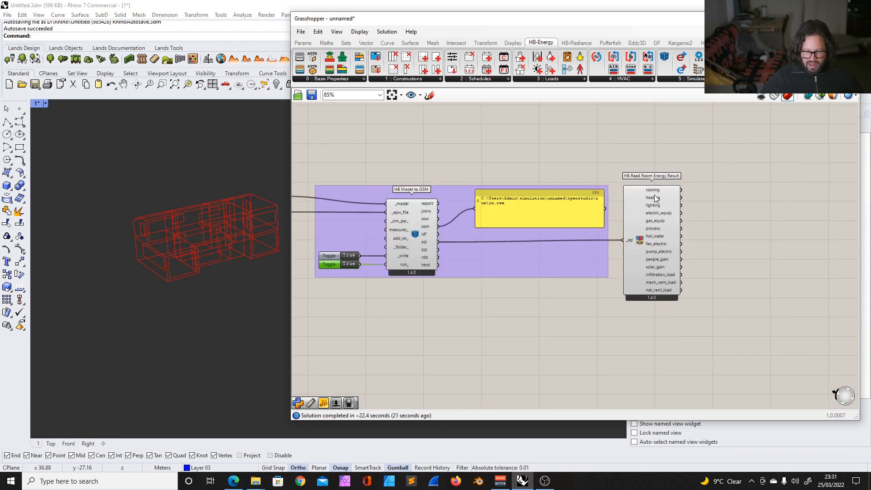
# Place HB Read Room Energy Result and wire the export's sql output into its _sql input.
pyautogui.click(329, 264)
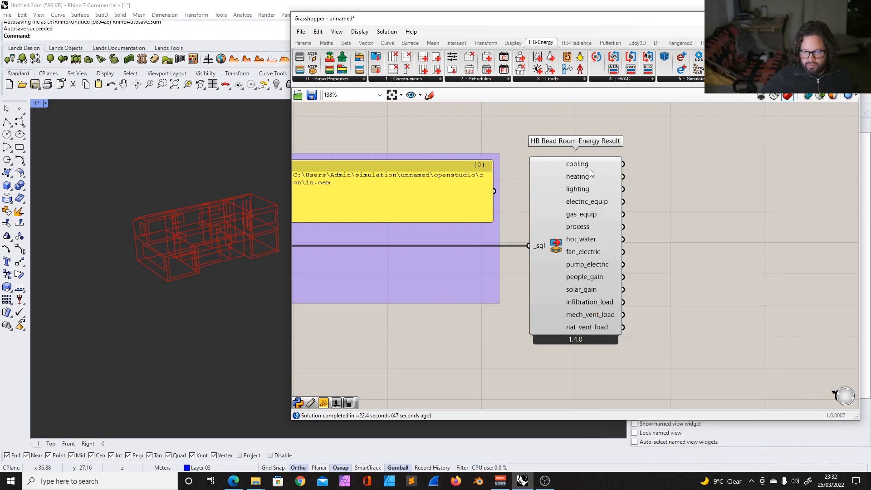
pyautogui.moveTo(589, 331)
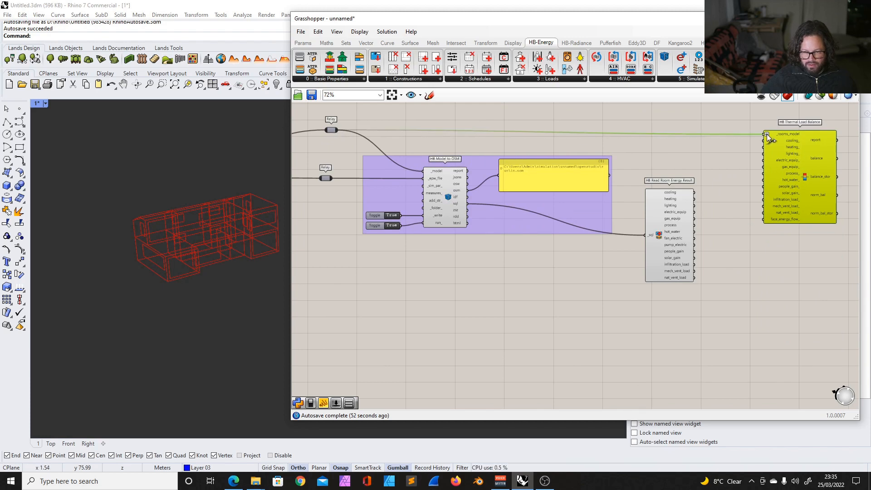
# Wire cooling, heating, lighting and electric_equip results into HB Thermal Load Balance with the rooms model.
pyautogui.scroll(-3)
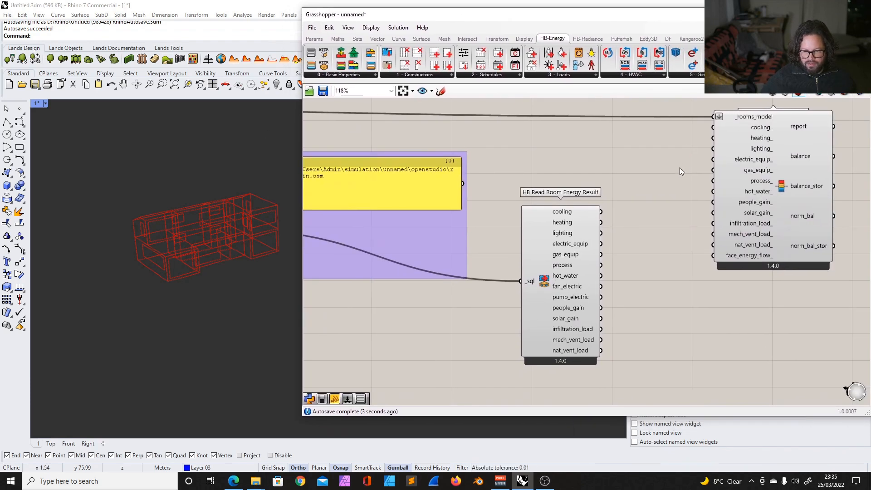
pyautogui.moveTo(729, 135)
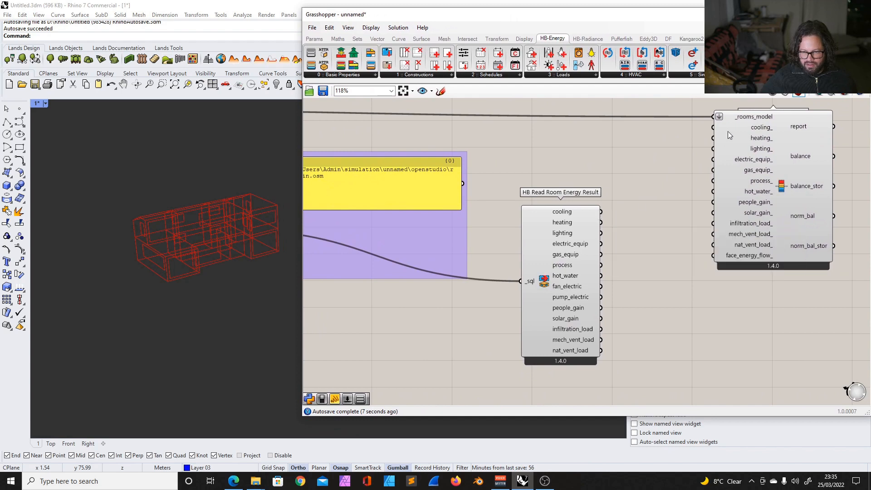
pyautogui.moveTo(600, 211); pyautogui.dragTo(713, 127)
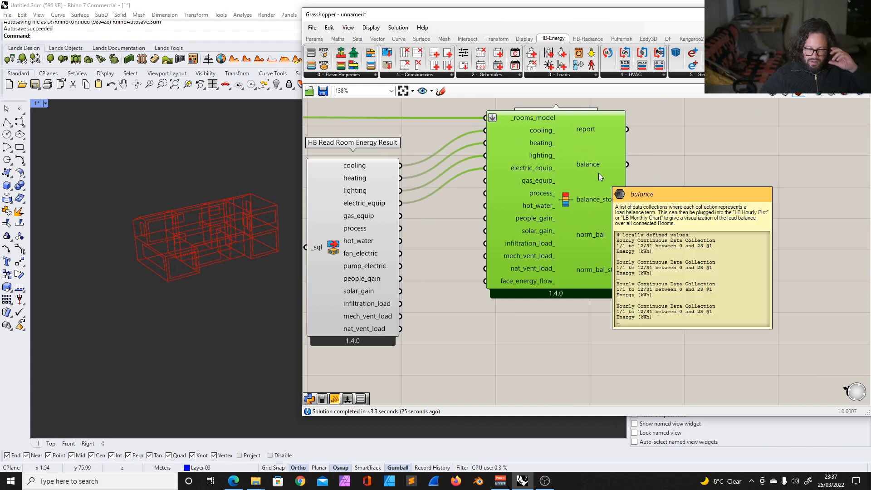
pyautogui.moveTo(590, 131)
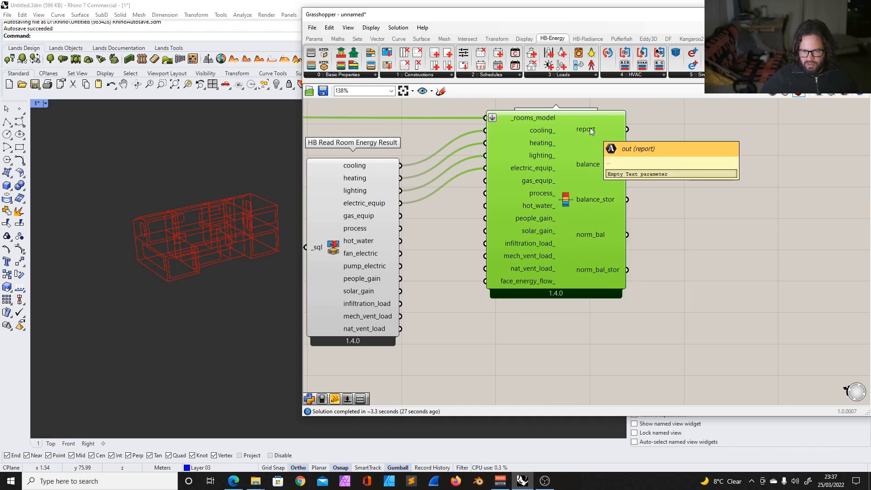
pyautogui.moveTo(587, 170)
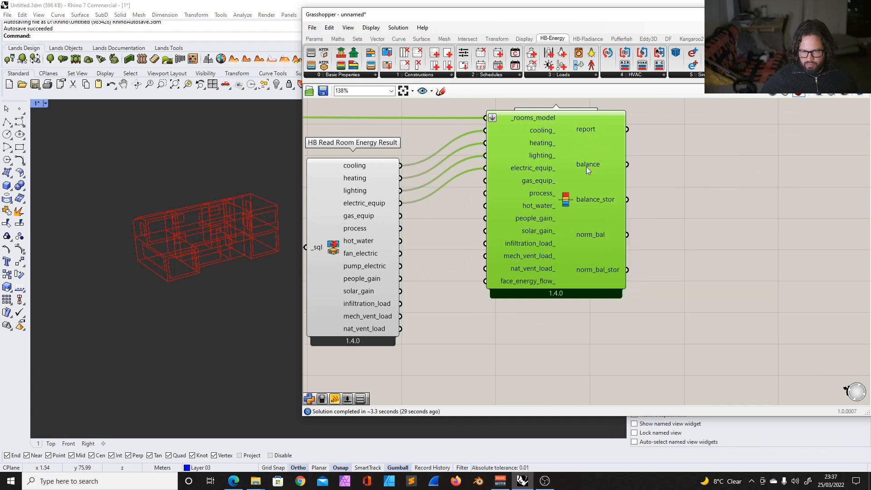
pyautogui.moveTo(591, 167)
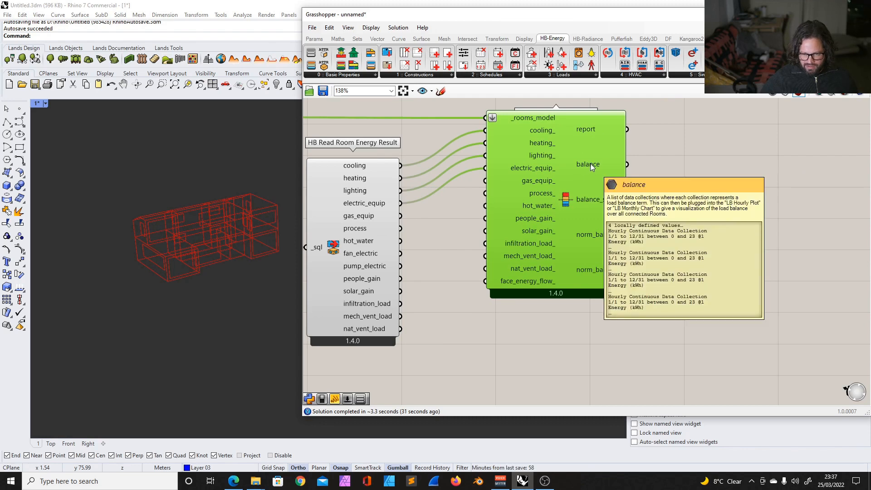
pyautogui.moveTo(591, 205)
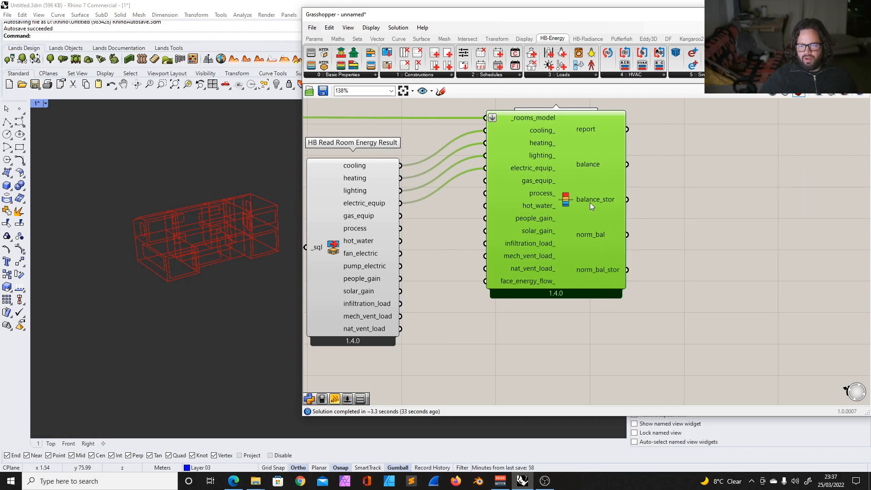
pyautogui.moveTo(592, 200)
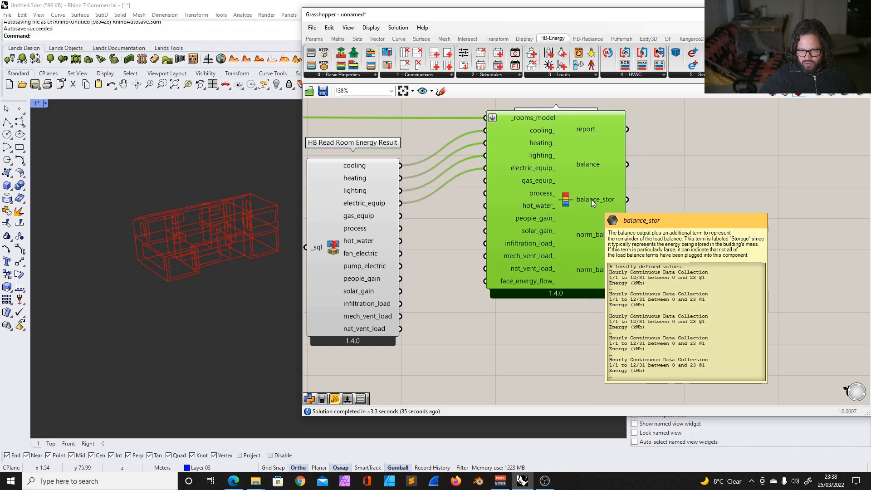
pyautogui.moveTo(589, 239)
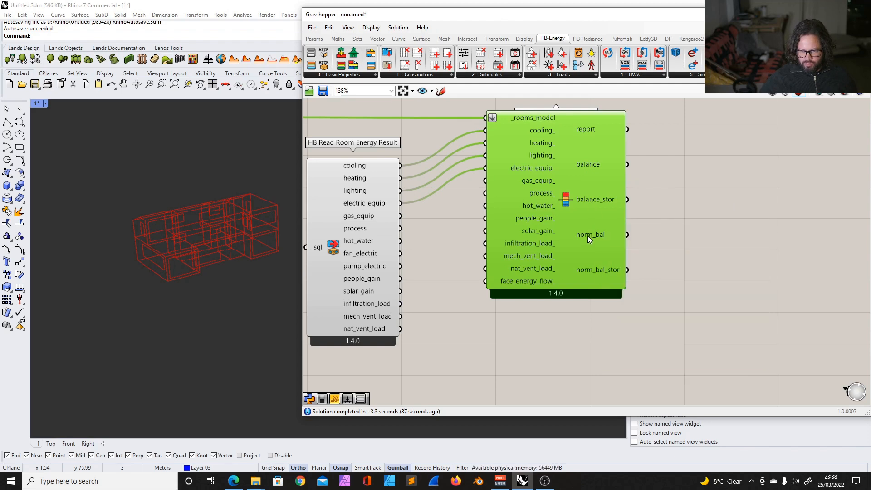
pyautogui.moveTo(586, 270)
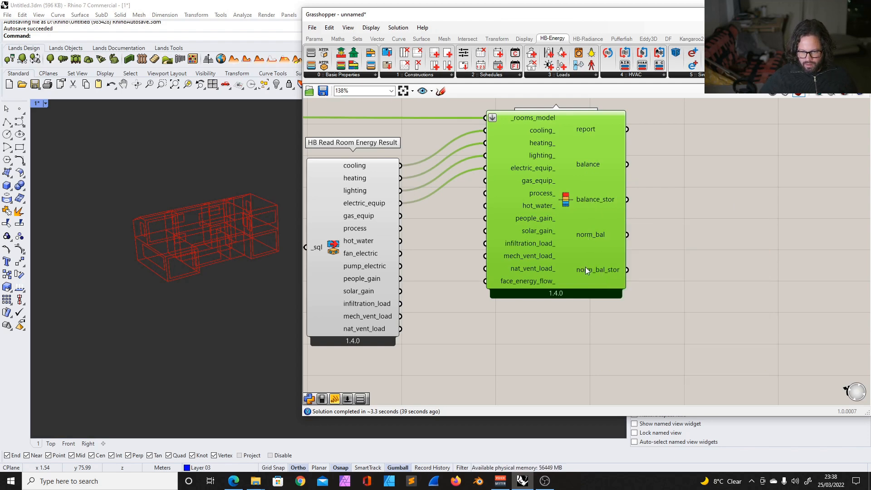
pyautogui.moveTo(597, 269)
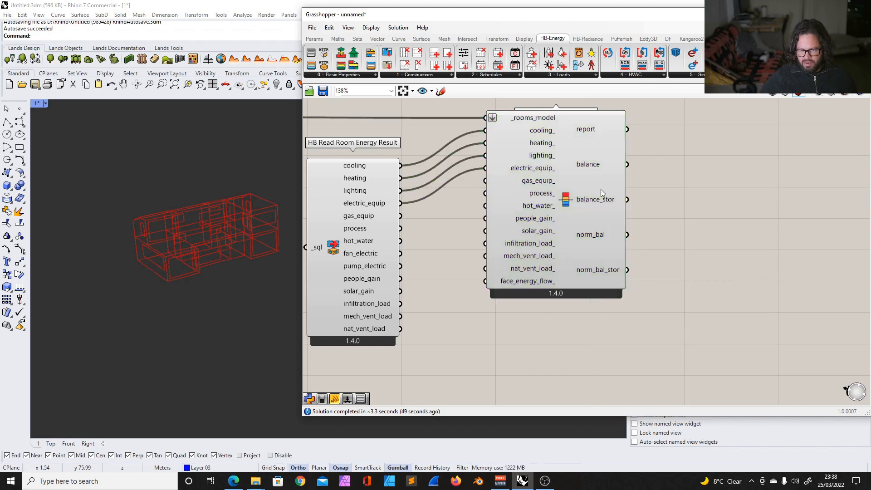
pyautogui.moveTo(592, 166)
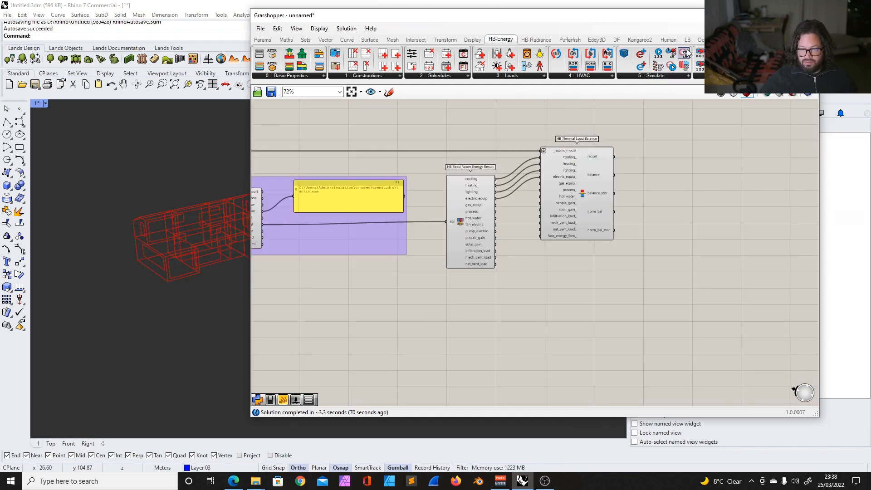
# Place an LB Monthly Chart from the Ladybug Visualize Data group next to the load balance.
pyautogui.click(687, 40)
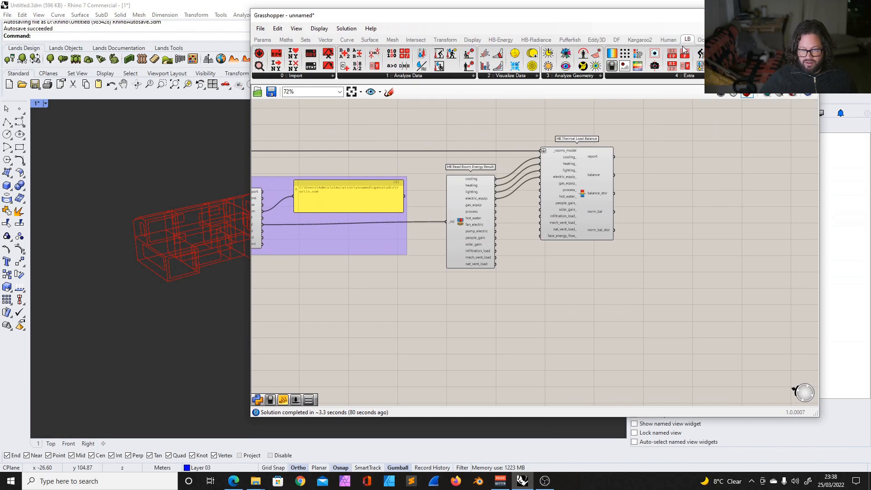
pyautogui.click(486, 60)
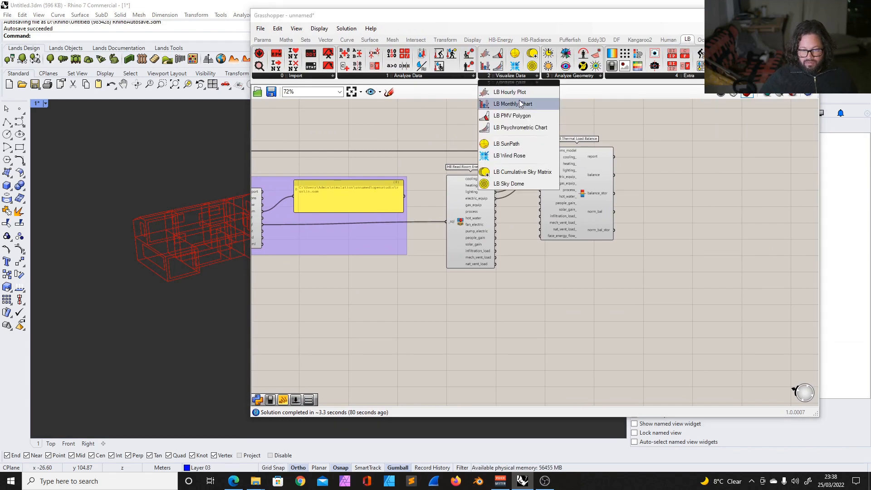
pyautogui.click(509, 104)
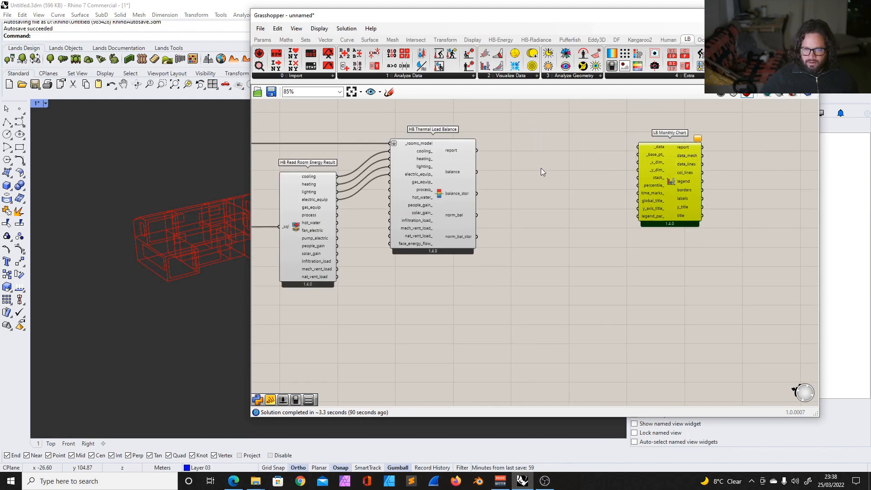
pyautogui.moveTo(673, 160)
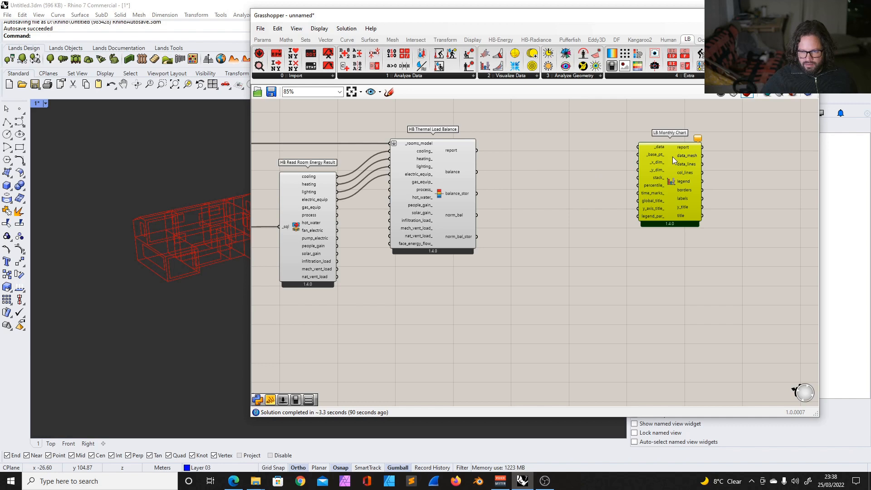
pyautogui.moveTo(458, 177)
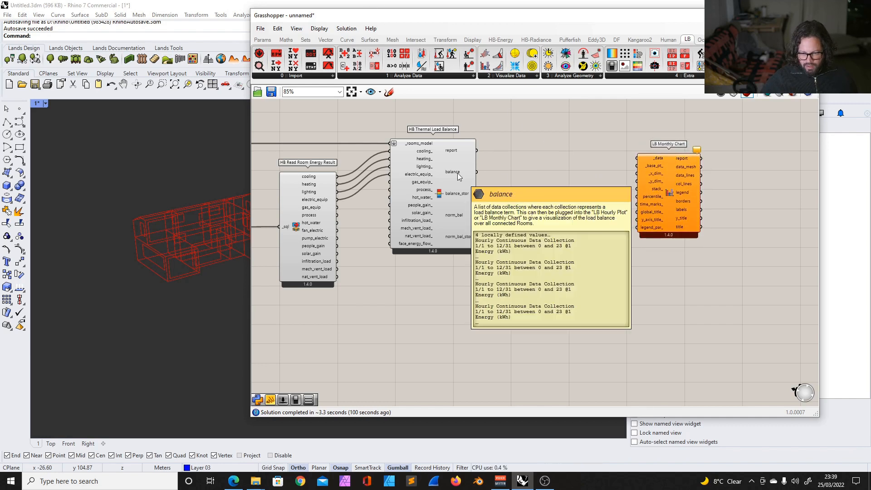
pyautogui.moveTo(481, 175)
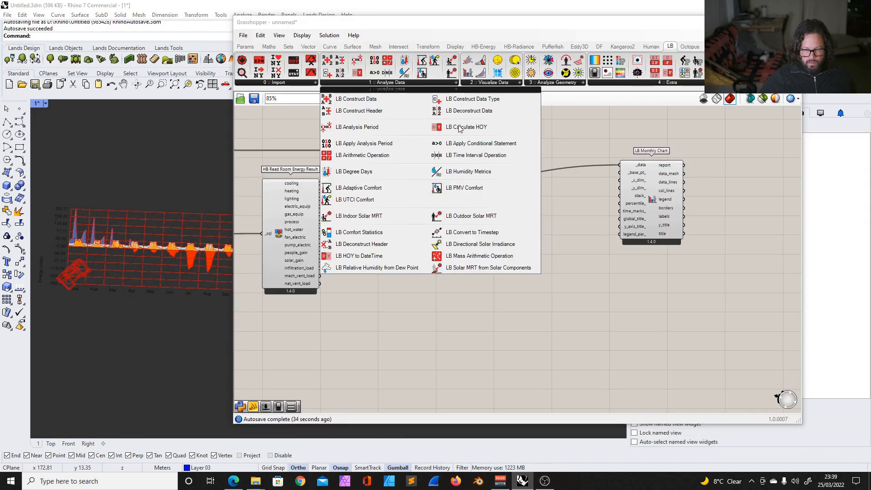
pyautogui.moveTo(464, 155)
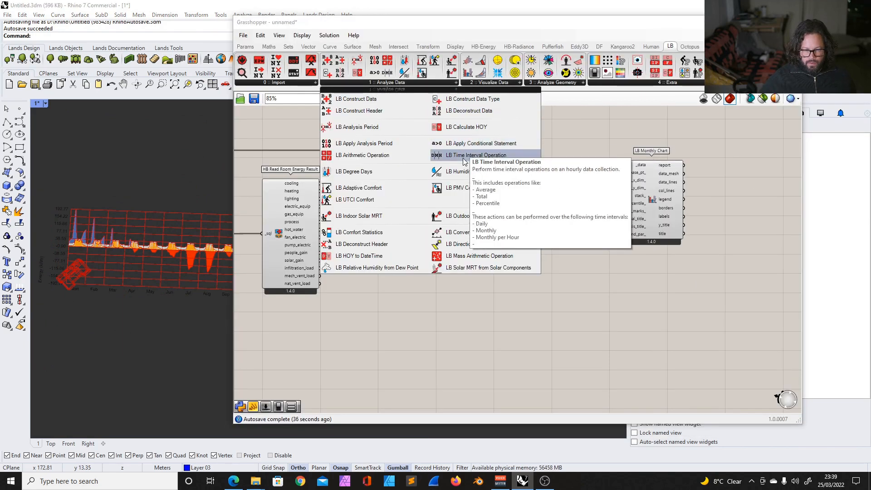
# Route the load balance through LB Time Interval Operation so the chart receives monthly totals.
pyautogui.click(463, 155)
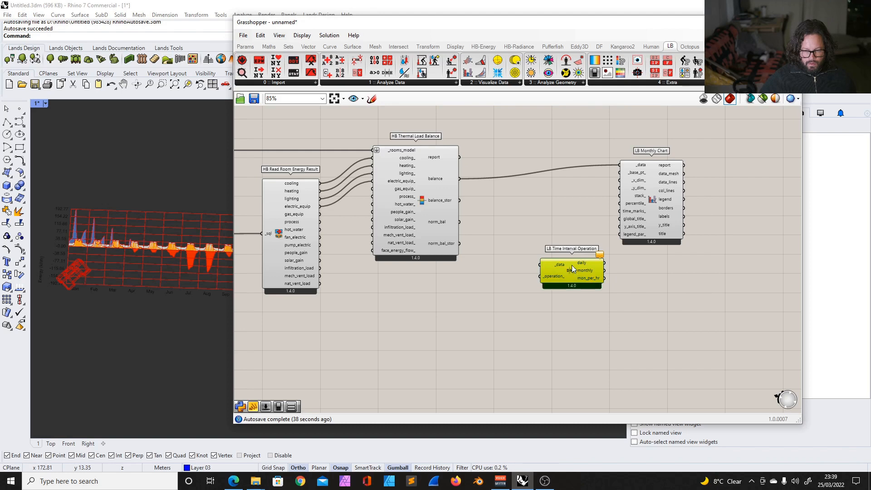
pyautogui.moveTo(572, 272); pyautogui.dragTo(538, 205)
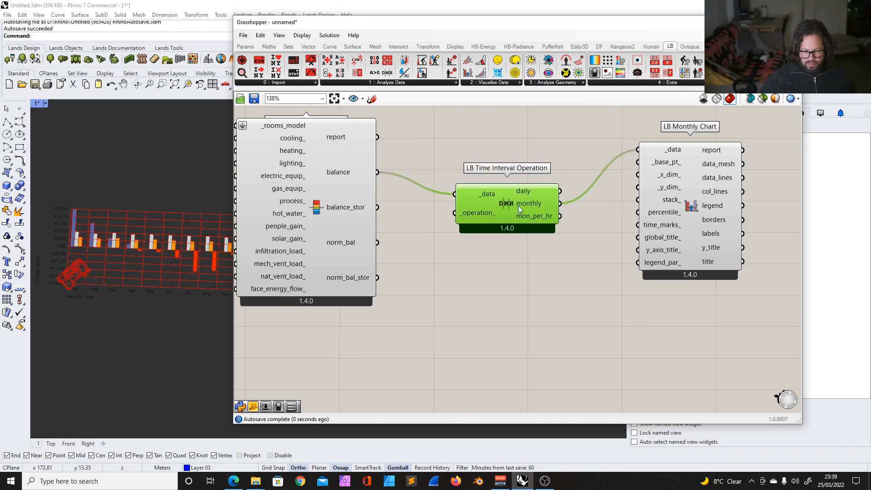
pyautogui.scroll(-3)
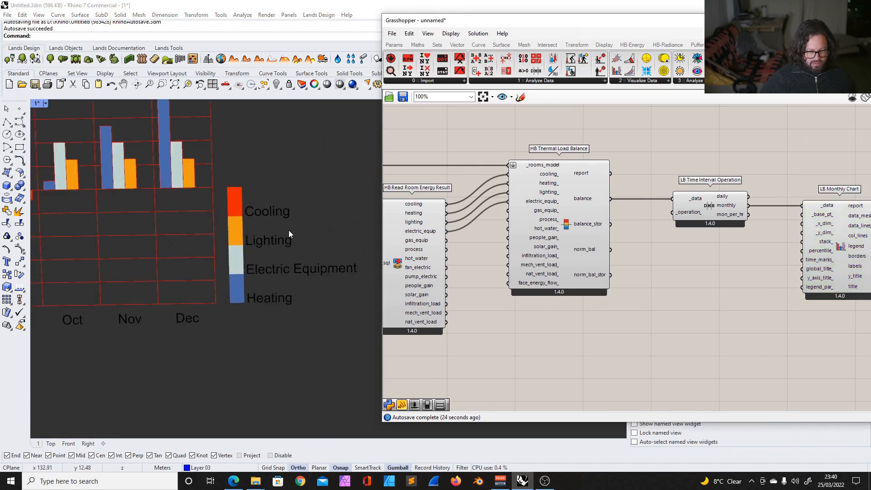
pyautogui.moveTo(297, 280)
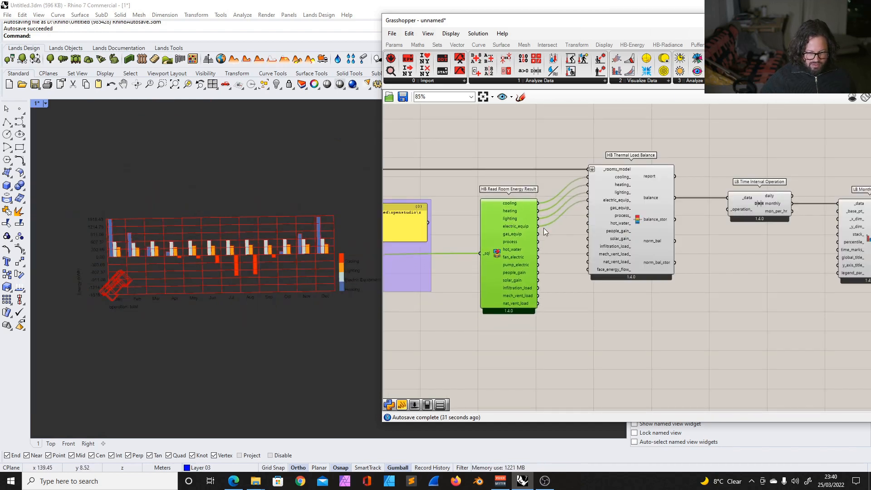
pyautogui.scroll(-3)
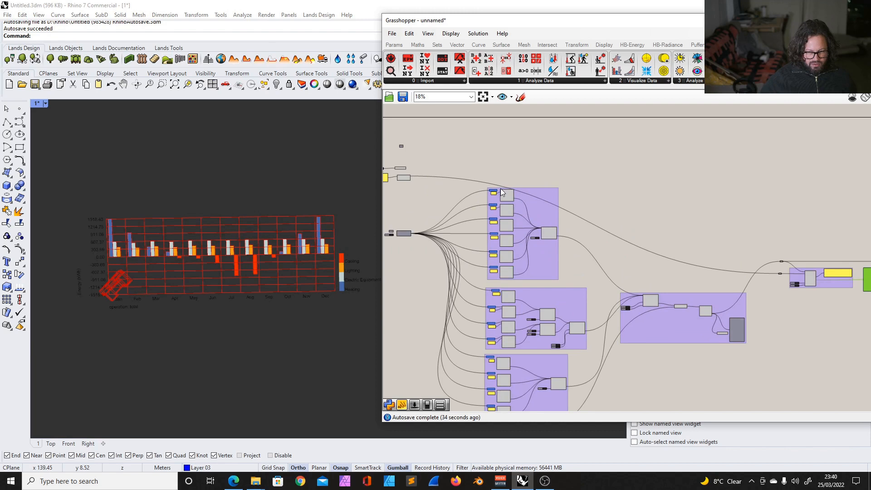
pyautogui.scroll(-3)
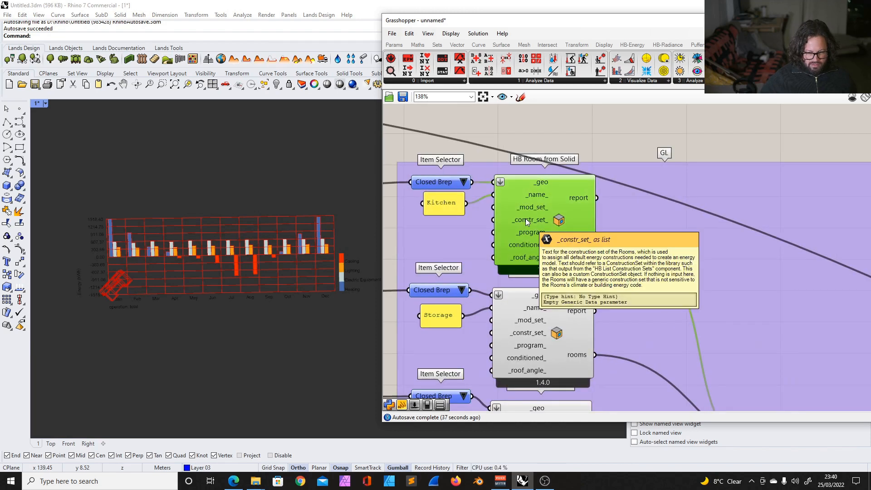
pyautogui.moveTo(522, 236)
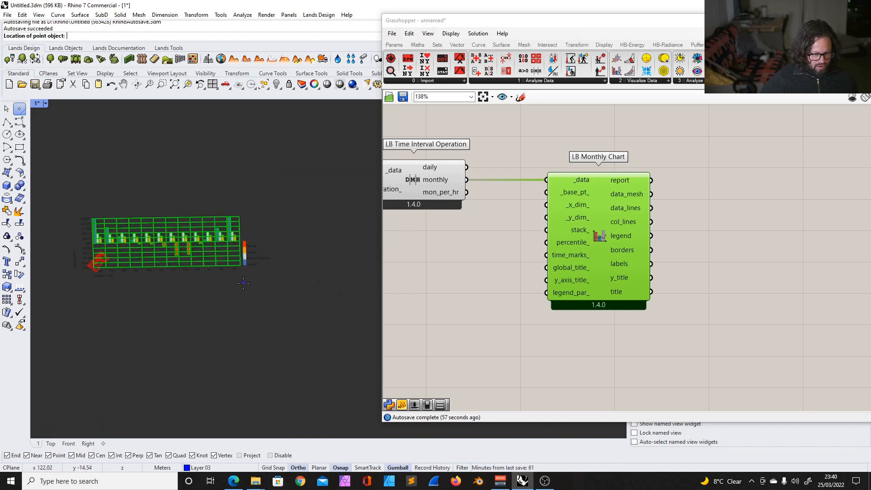
pyautogui.moveTo(147, 204)
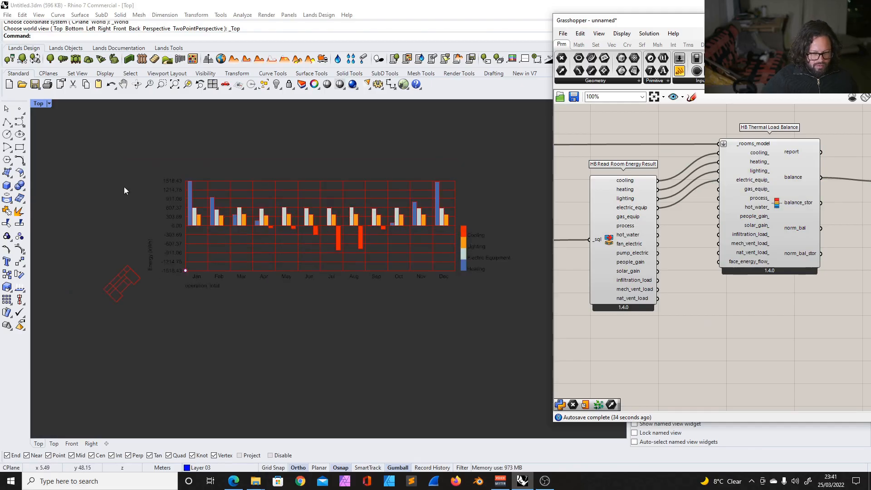
# Add HB Color Rooms fed by the energy result and the model so rooms are coloured by results.
pyautogui.moveTo(125, 191); pyautogui.dragTo(175, 180)
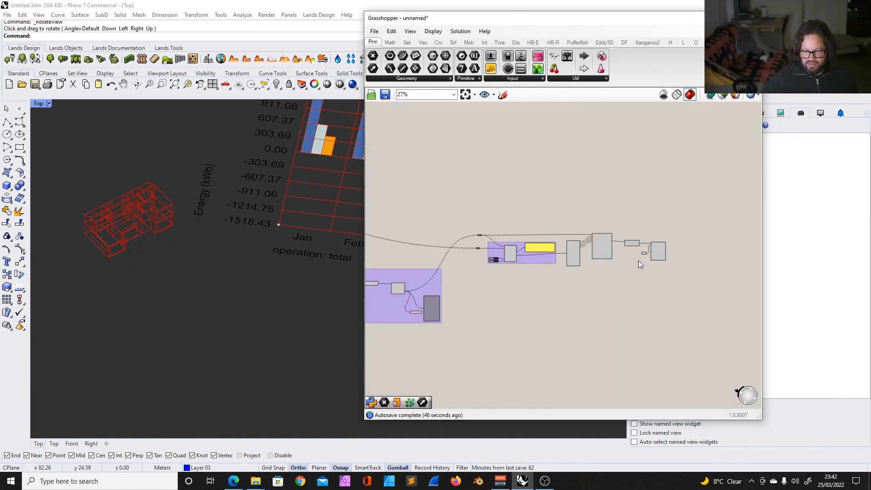
pyautogui.click(532, 42)
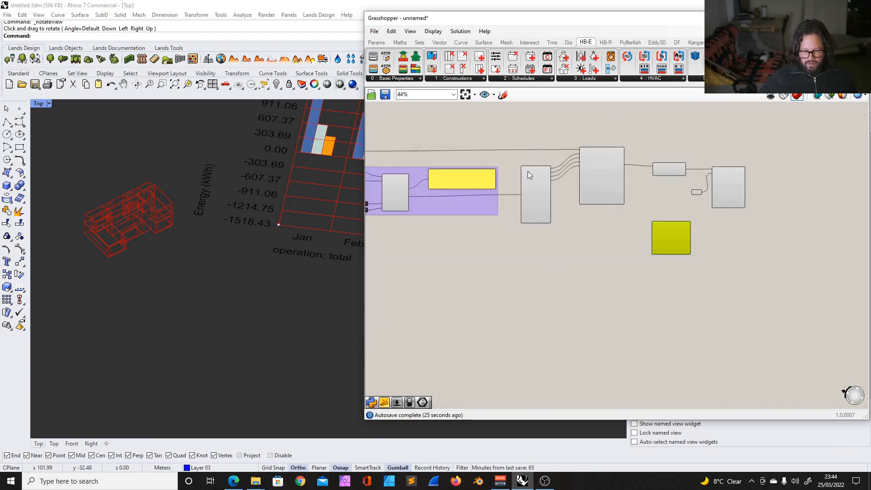
pyautogui.scroll(-3)
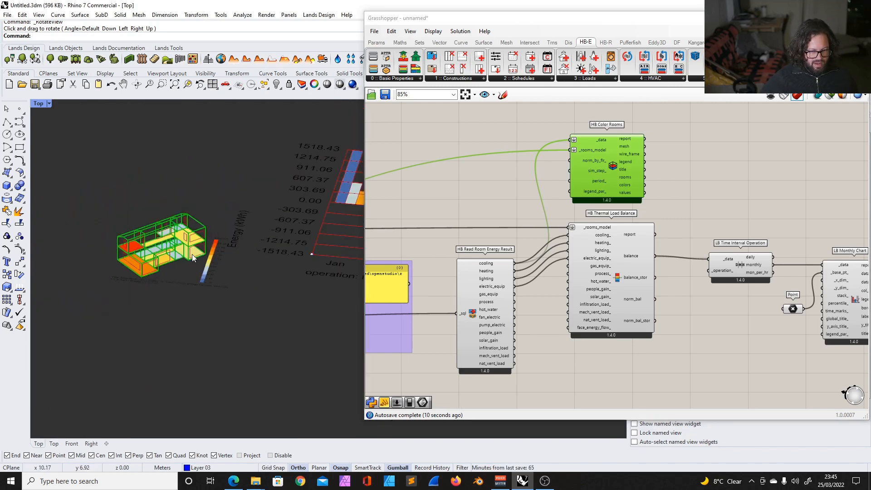
# Wire a Point parameter as the chart's base point and a slider at 50 into percentile_.
pyautogui.moveTo(191, 258); pyautogui.dragTo(189, 258)
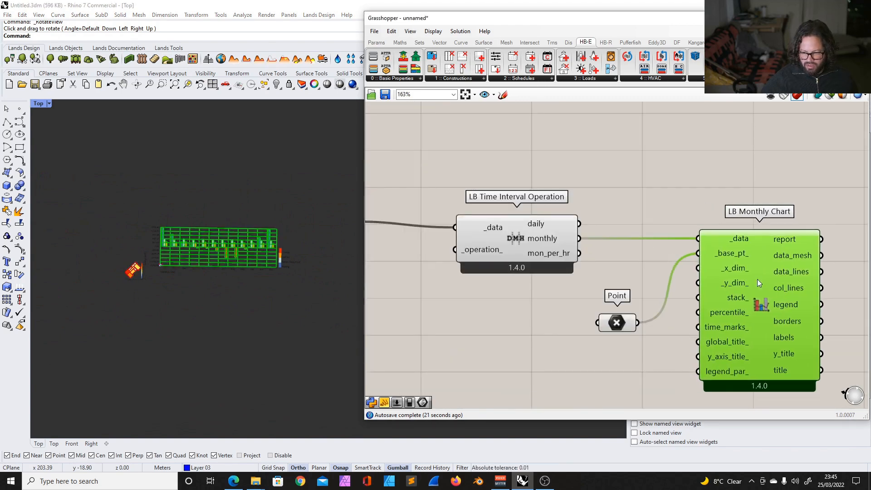
pyautogui.moveTo(616, 322); pyautogui.dragTo(634, 281)
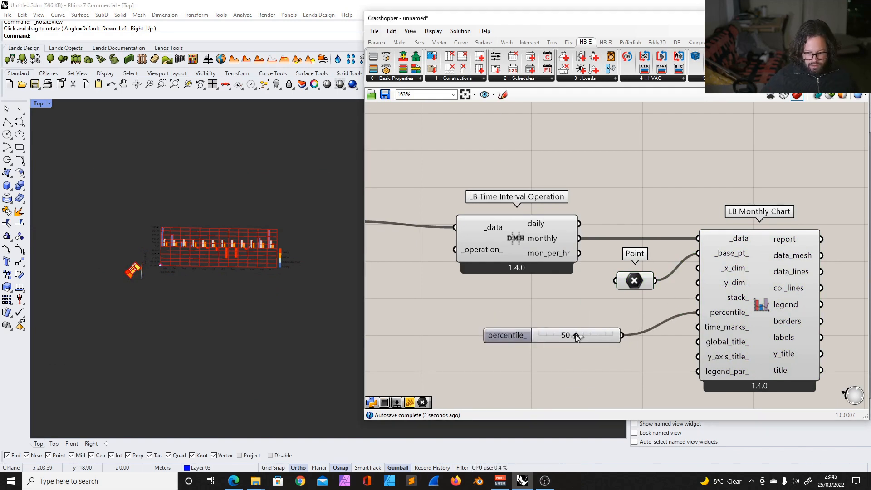
pyautogui.moveTo(720, 314)
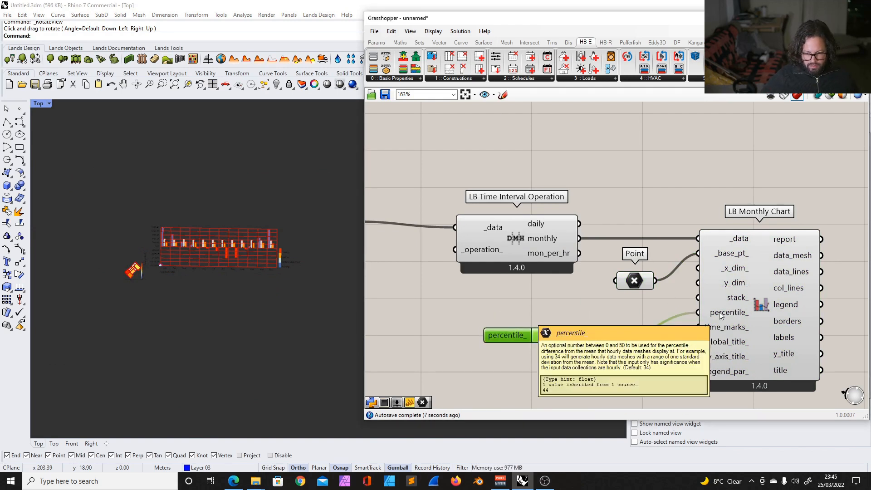
pyautogui.moveTo(517, 312)
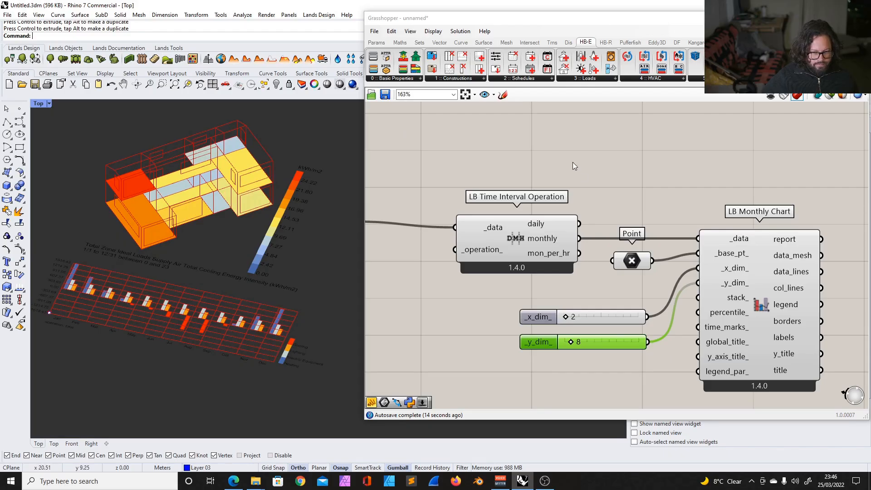
pyautogui.scroll(-3)
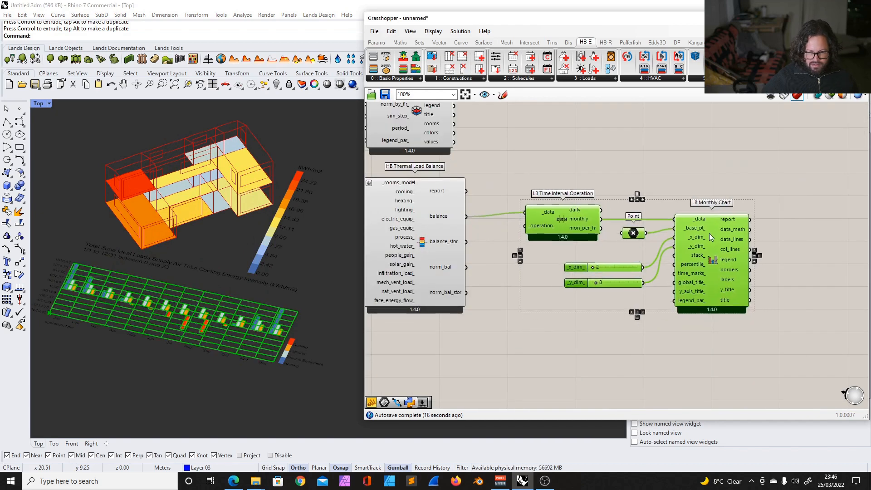
pyautogui.scroll(-3)
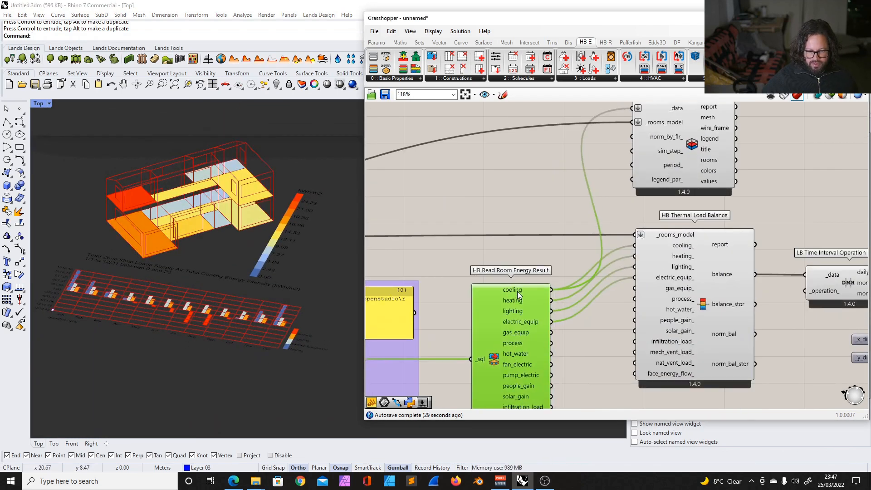
pyautogui.scroll(-3)
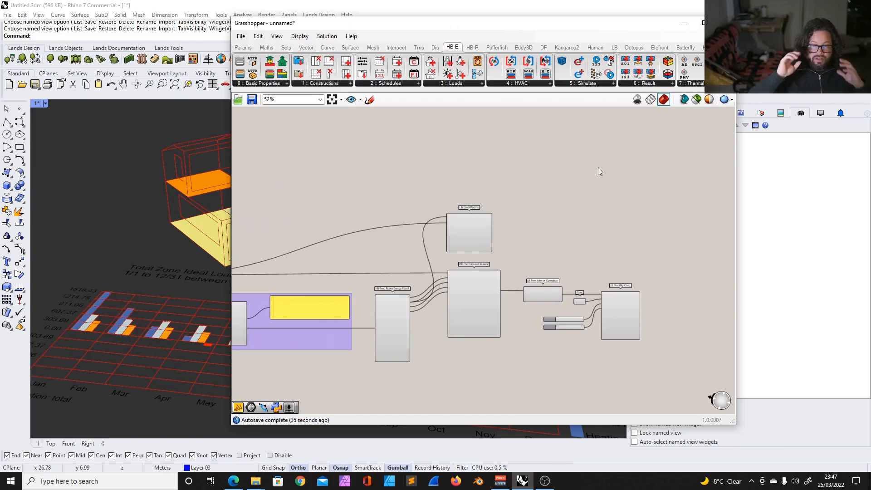
pyautogui.moveTo(636, 249)
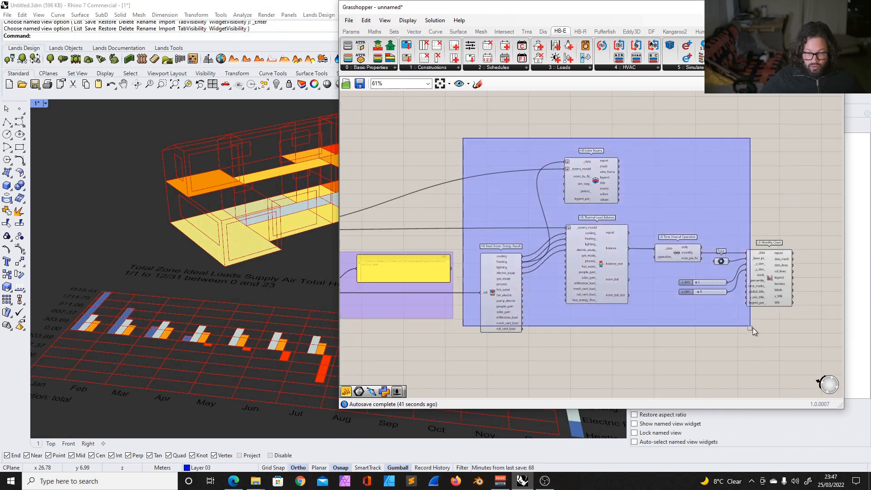
# Switch HB Color Rooms to total heating energy intensity and zoom out over the whole definition.
pyautogui.moveTo(754, 332); pyautogui.dragTo(813, 371)
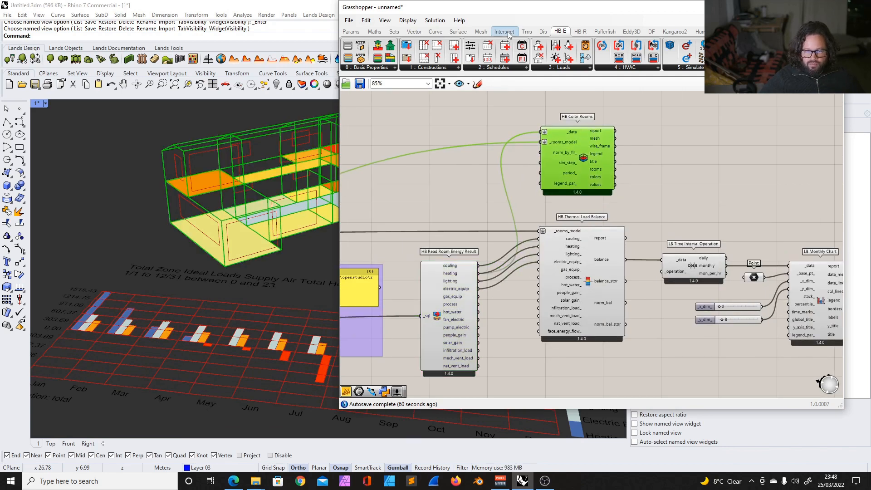
pyautogui.scroll(-3)
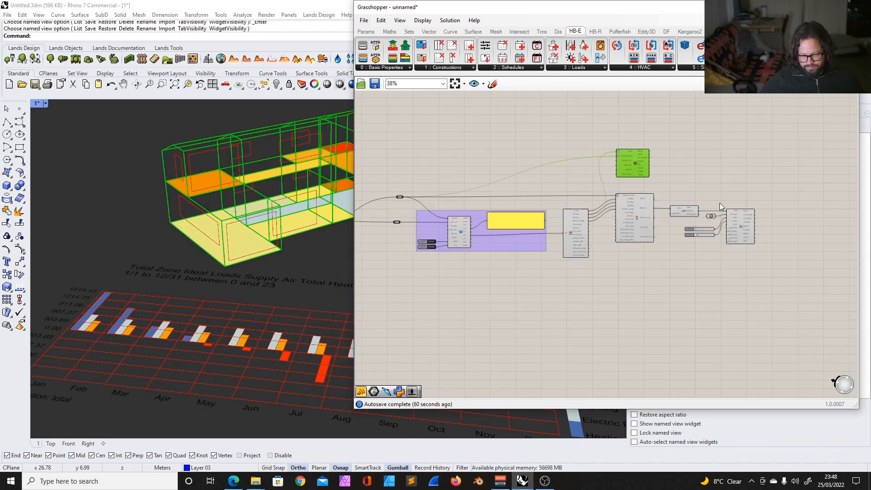
pyautogui.scroll(-3)
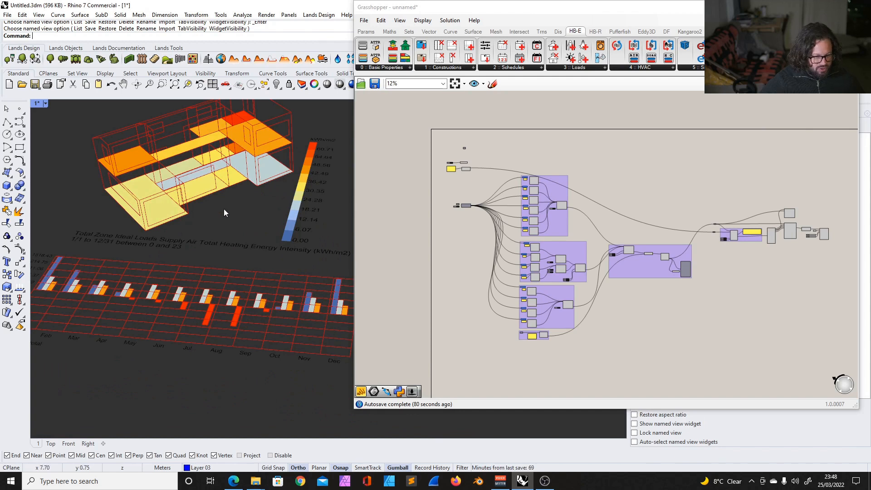
pyautogui.moveTo(587, 166)
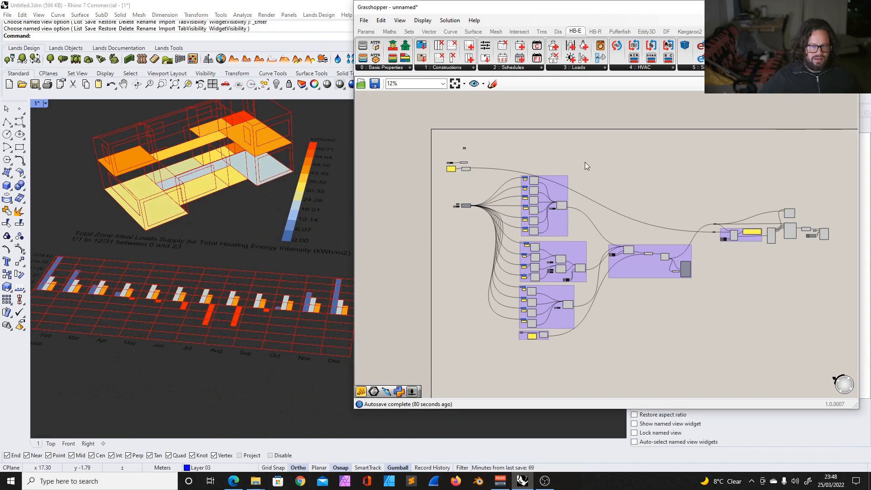